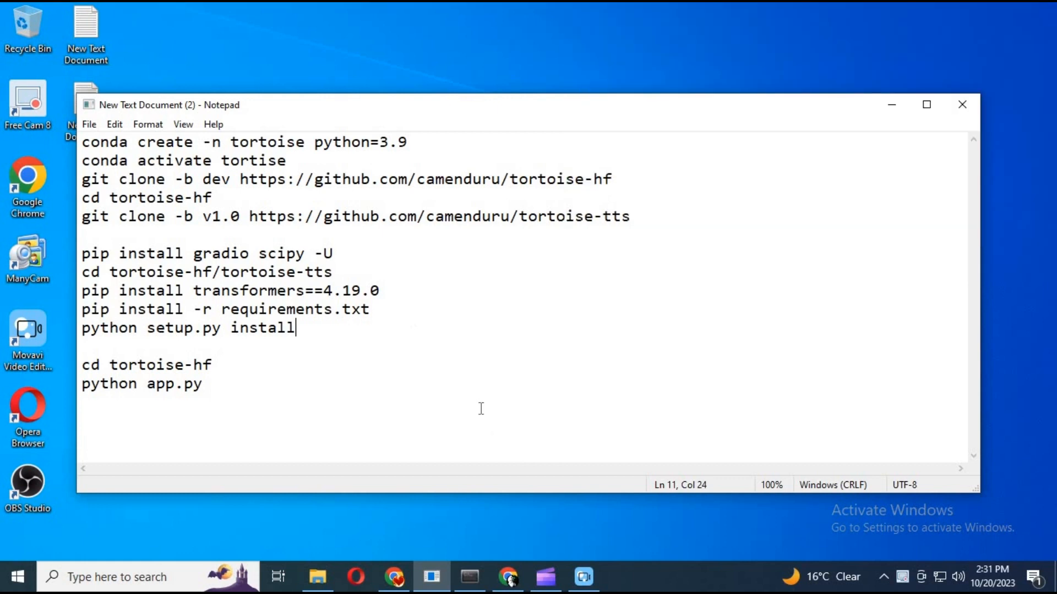
pyautogui.moveTo(645, 315)
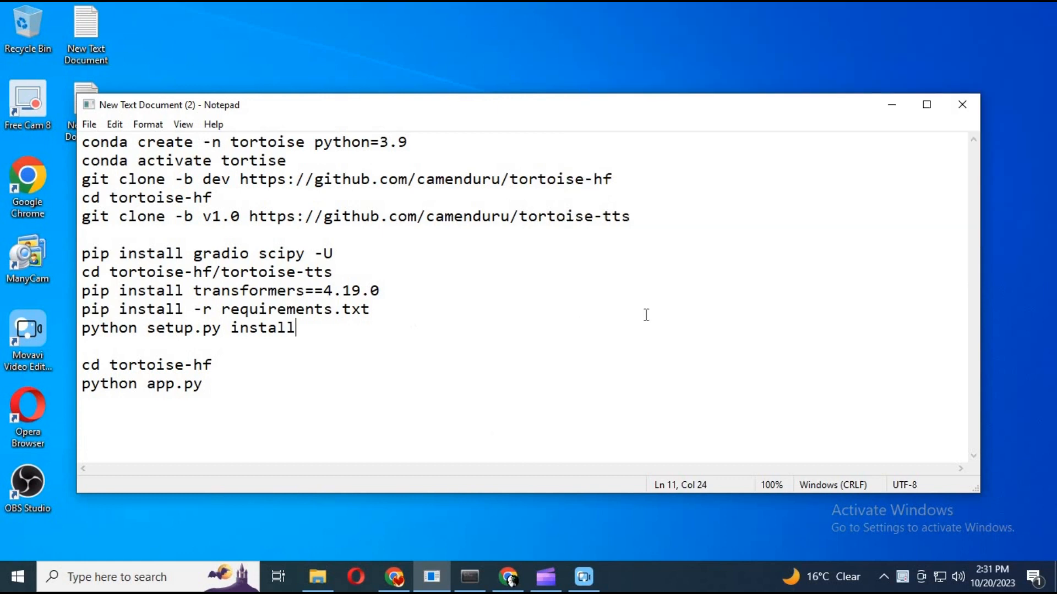
pyautogui.moveTo(575, 355)
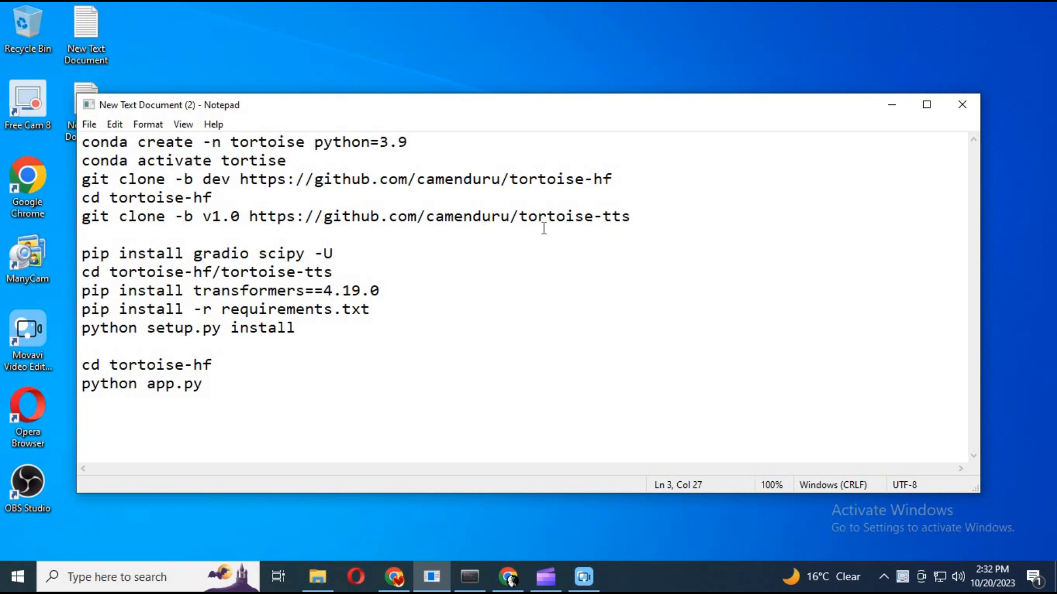
# - Run conda create -n tortoise python=3.9 and confirm with y to create the environment
pyautogui.click(322, 178)
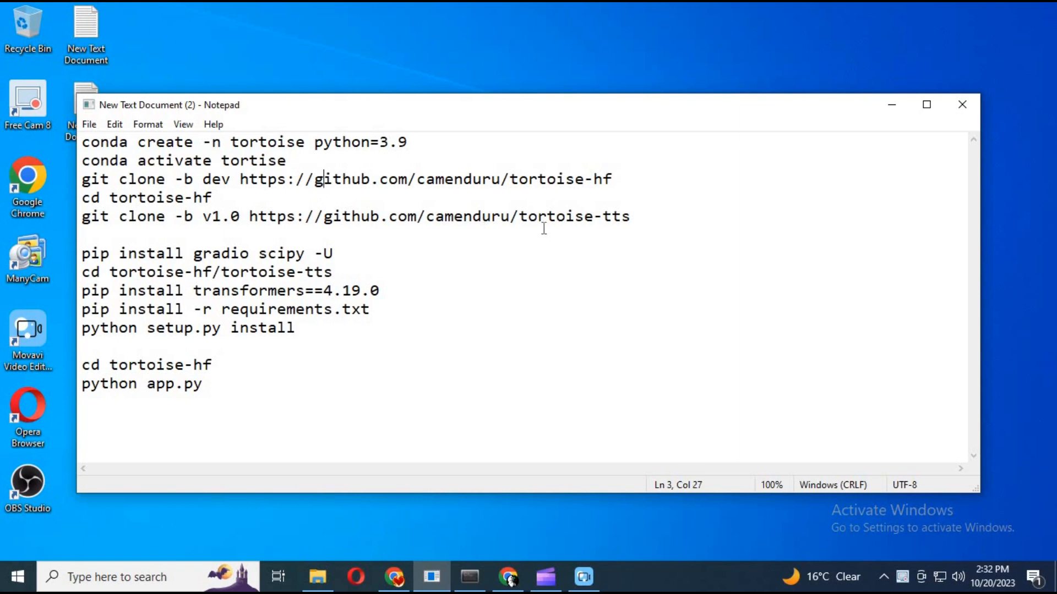
pyautogui.moveTo(578, 352)
pyautogui.write('a')
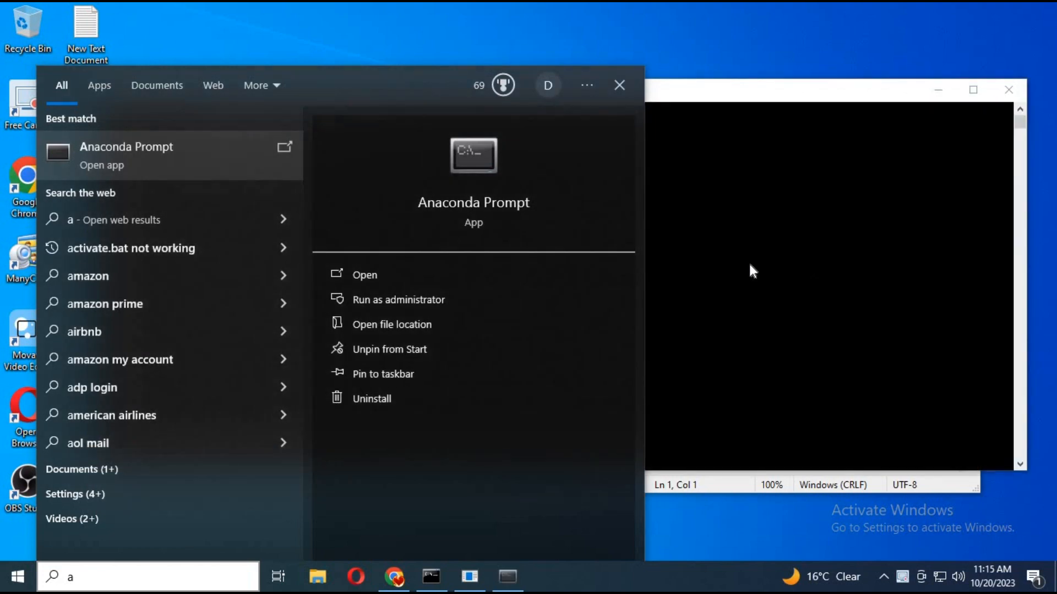
pyautogui.click(397, 299)
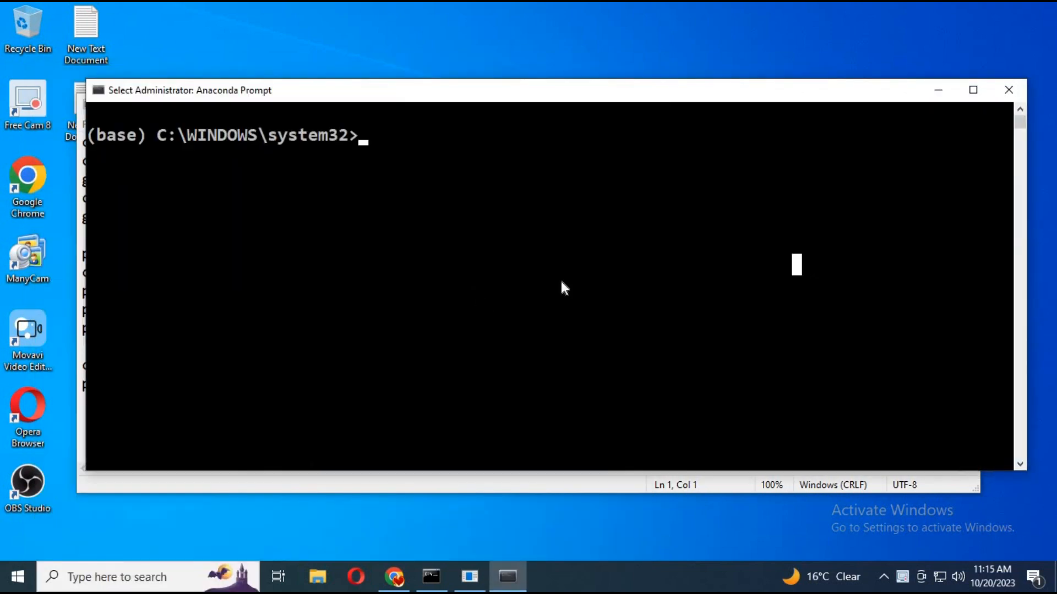
pyautogui.write('conda create')
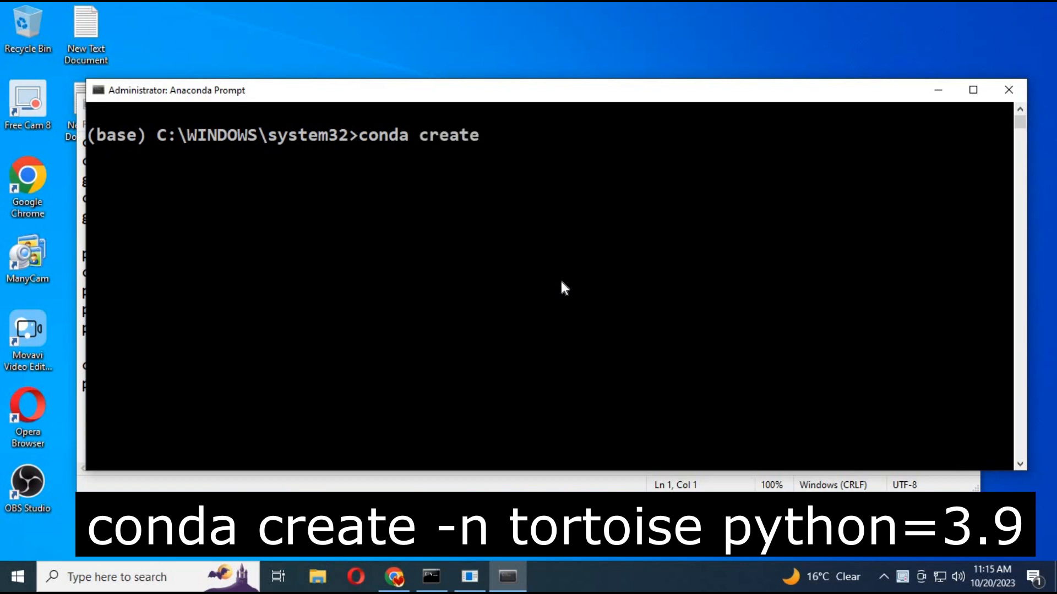
pyautogui.write('-n')
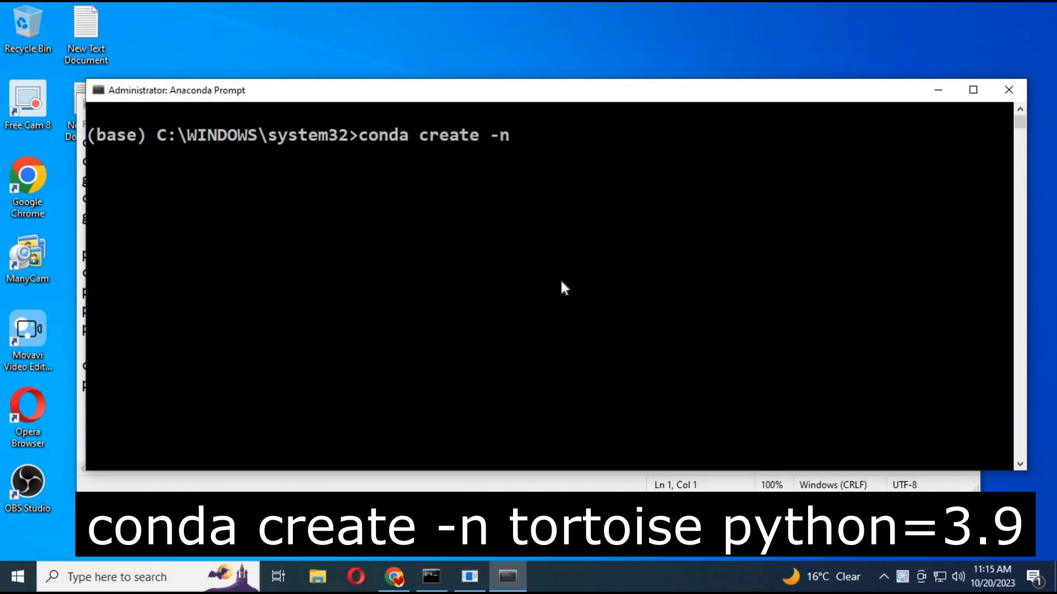
pyautogui.write('t')
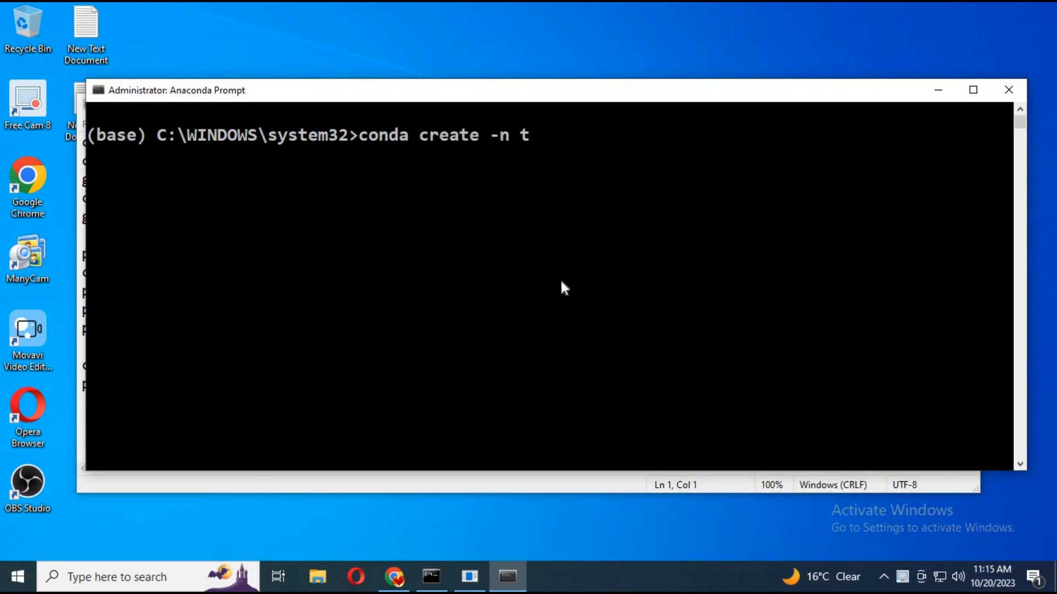
pyautogui.write('ortoise pytho')
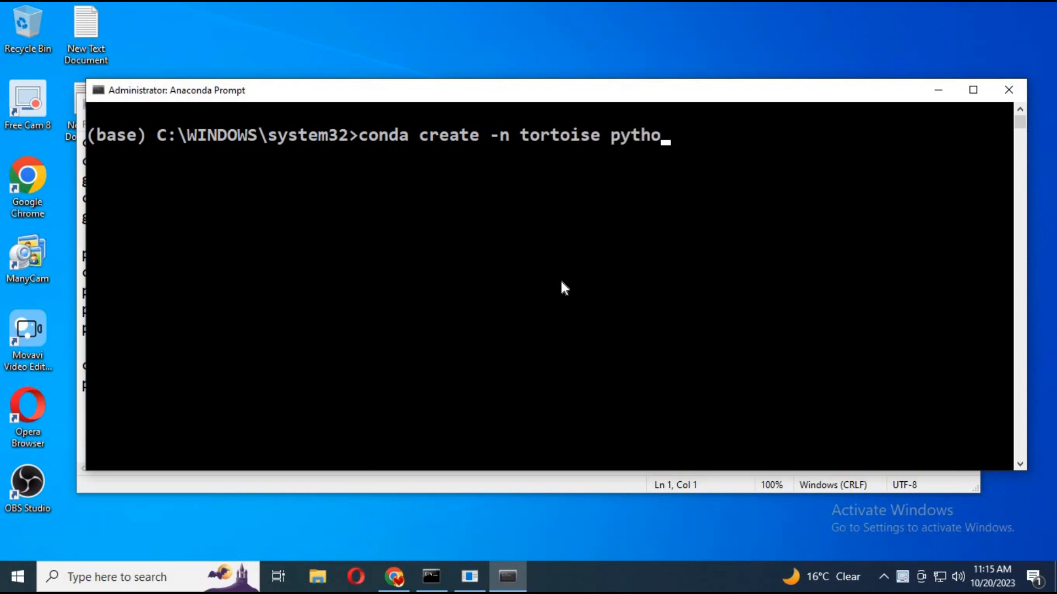
pyautogui.write('n=')
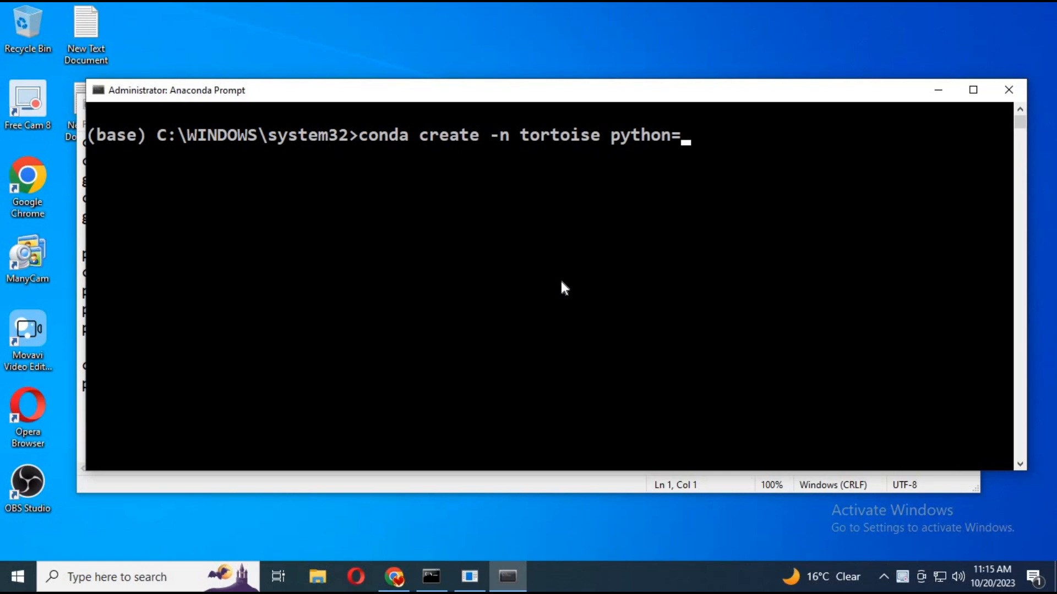
pyautogui.write('3.9')
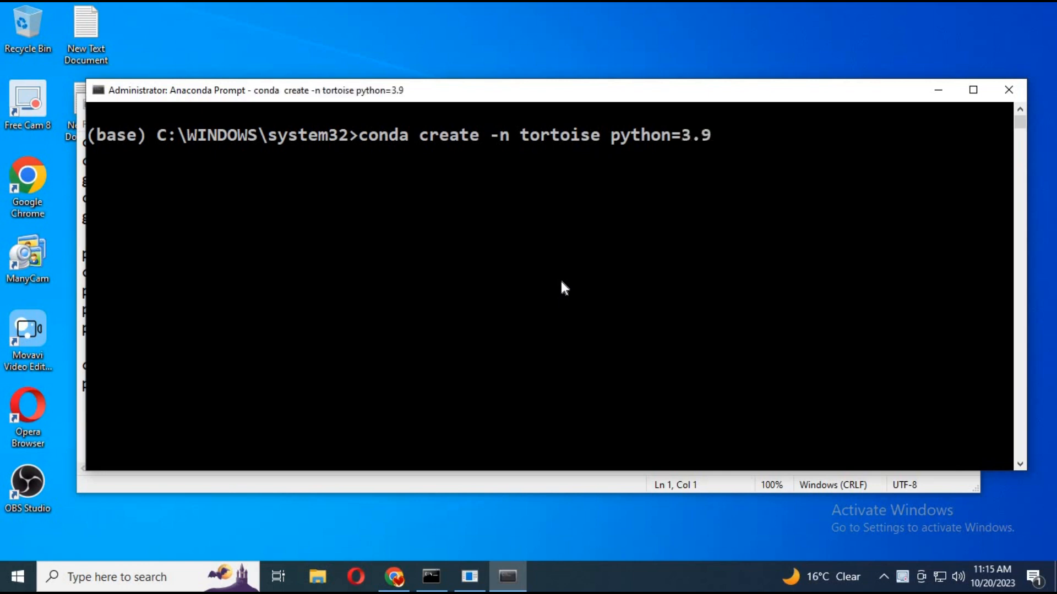
pyautogui.press('enter')
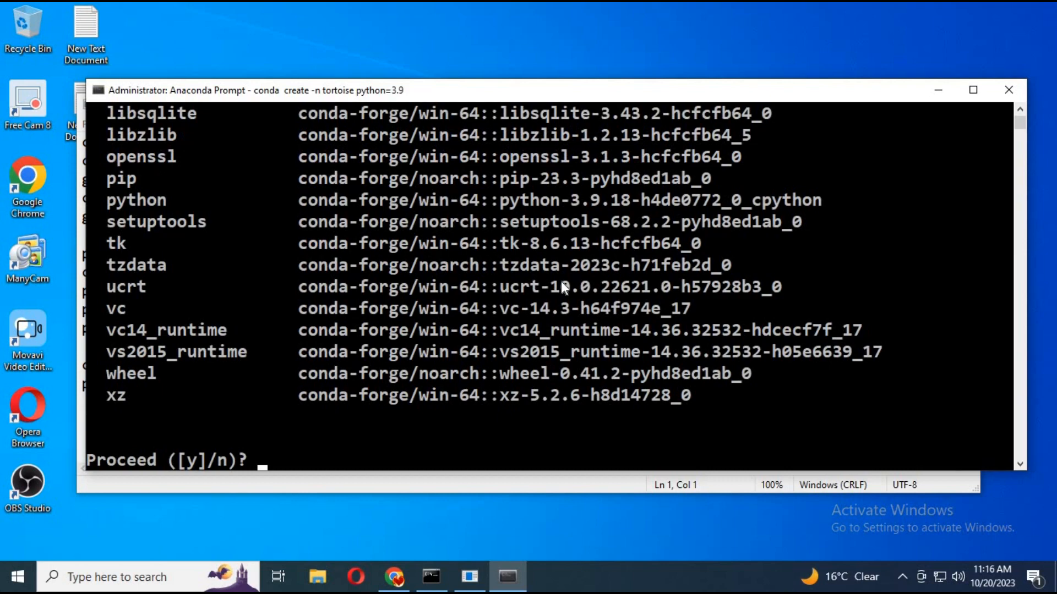
pyautogui.write('y')
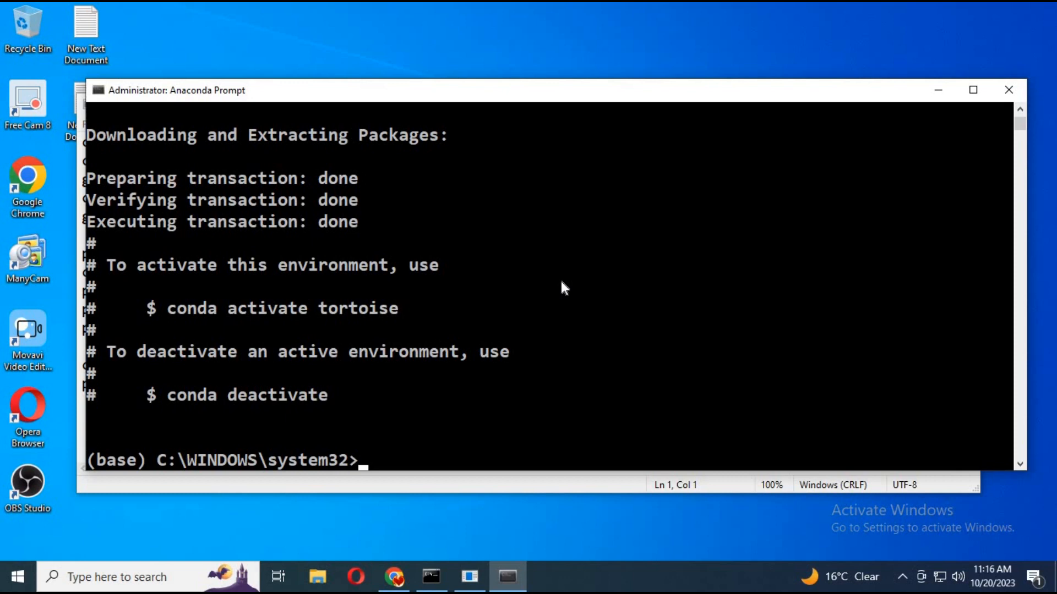
# - Activate the tortoise environment with conda activate tortoise
pyautogui.write('conda activate tortoi')
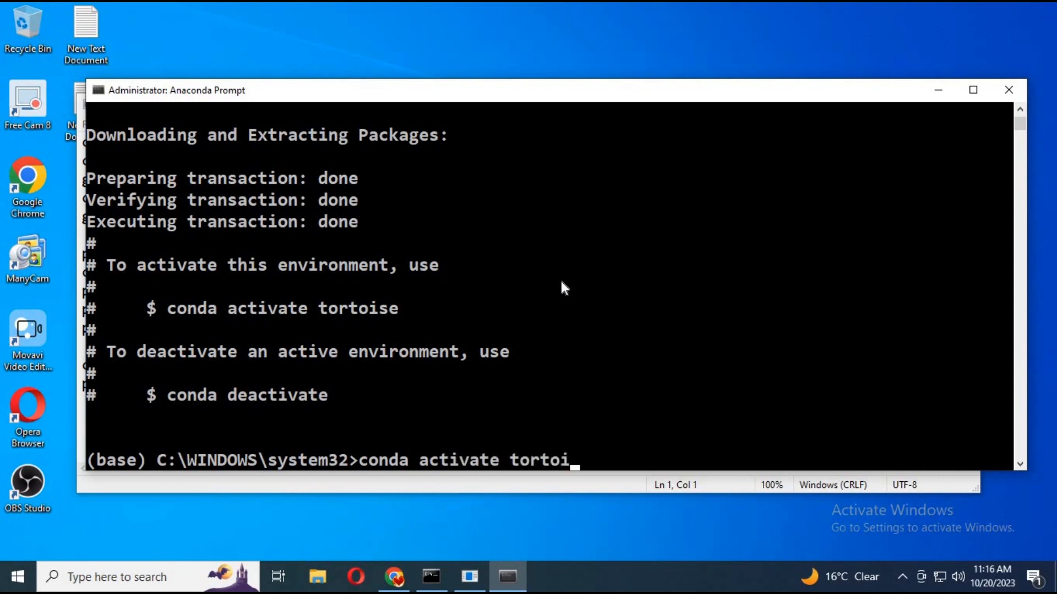
pyautogui.press('enter')
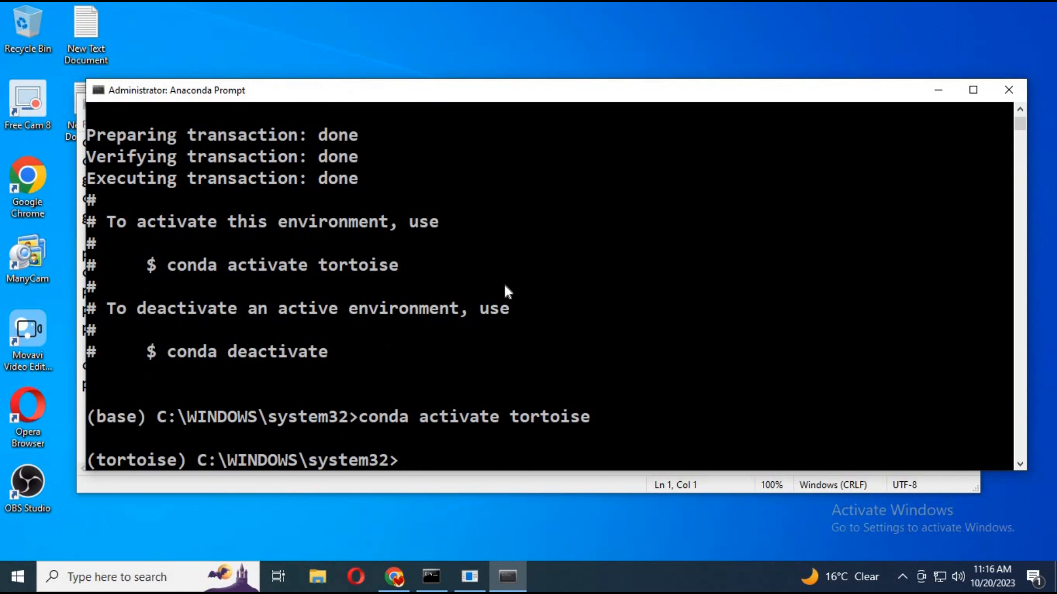
pyautogui.moveTo(512, 407)
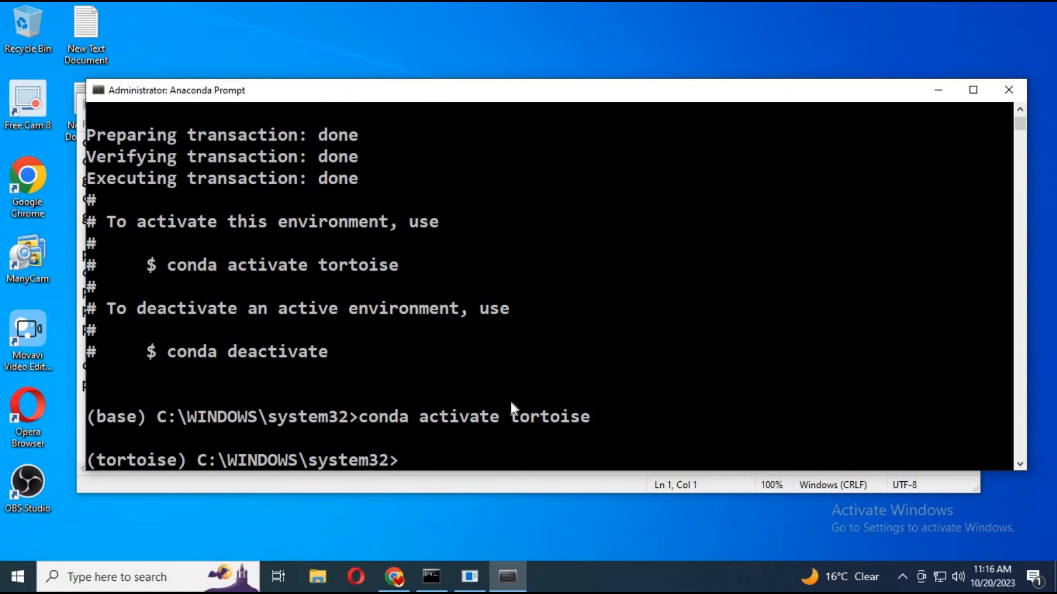
# - Change directory up from system32 through users into the user folder's Downloads
pyautogui.write('cd')
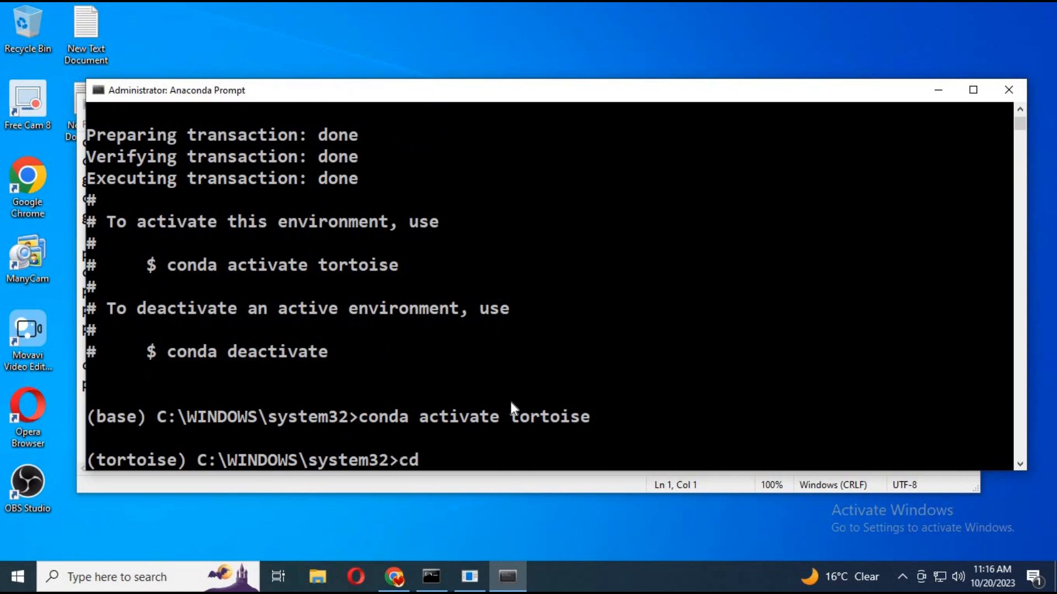
pyautogui.write('..')
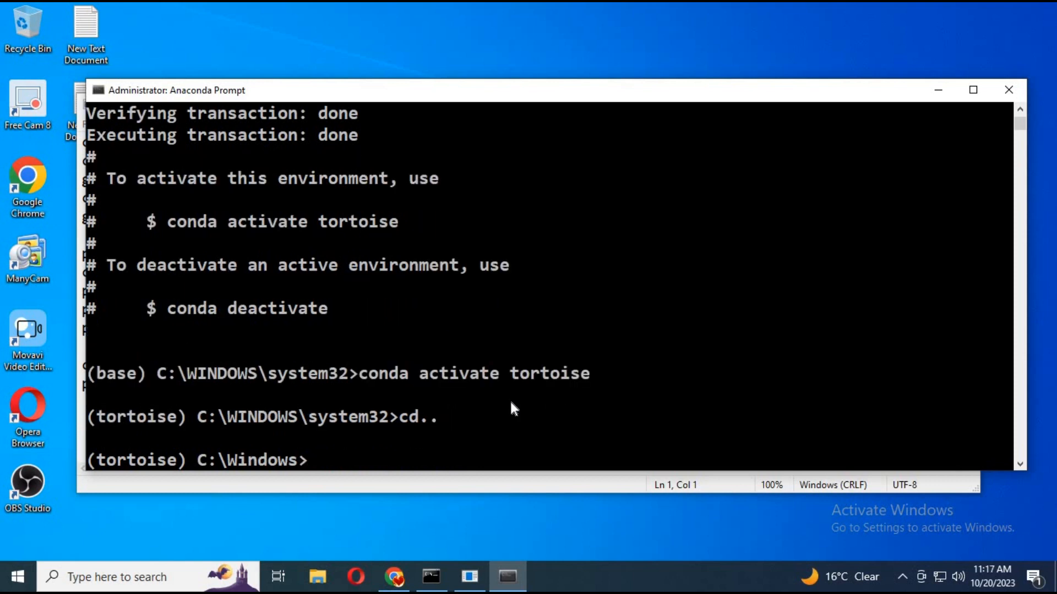
pyautogui.write('cd..')
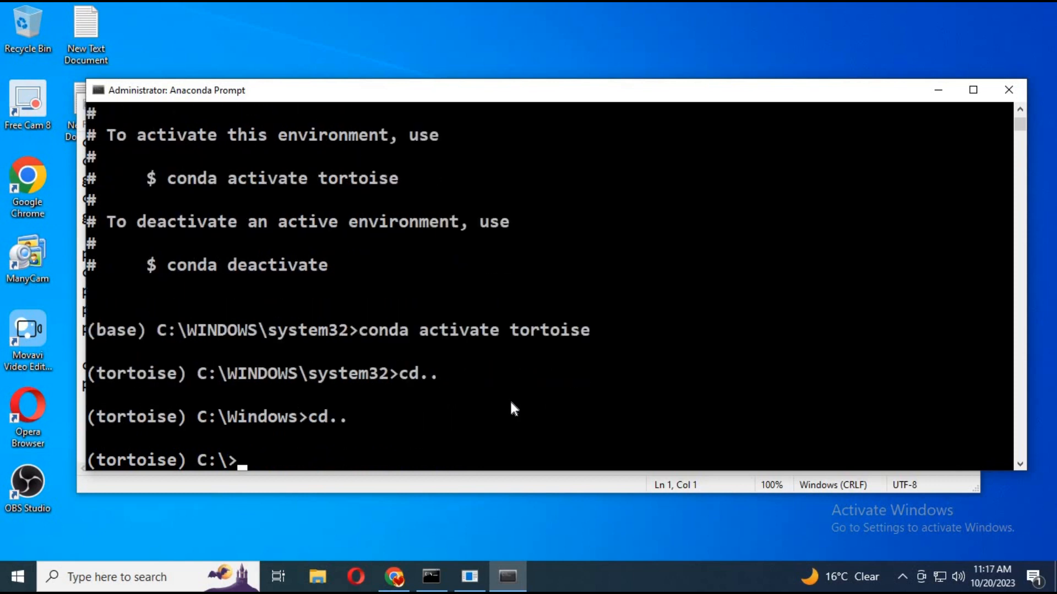
pyautogui.write('cd users')
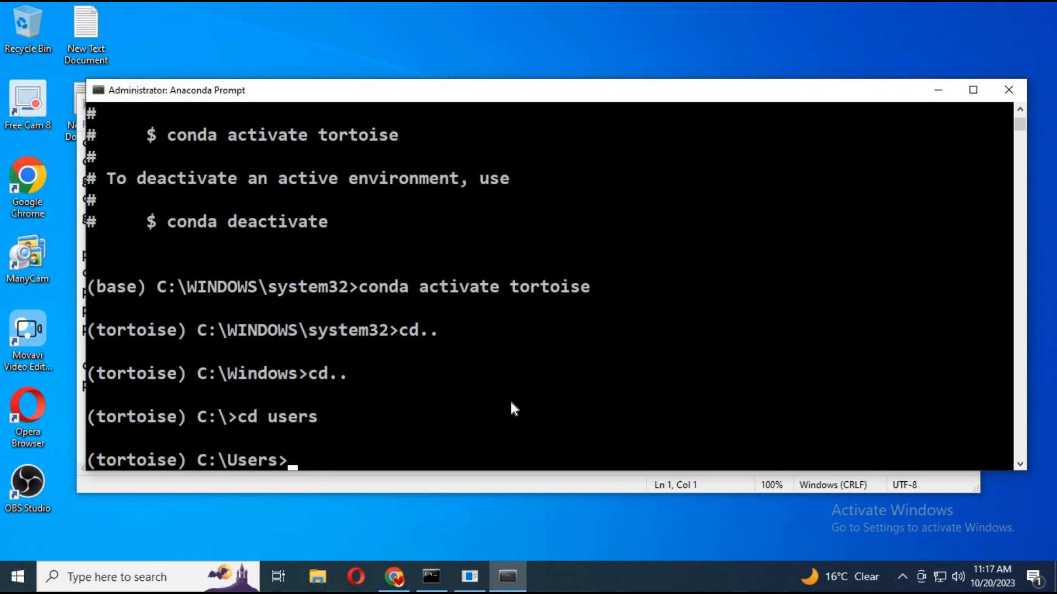
pyautogui.write('cd xxxxx')
pyautogui.write('cd d')
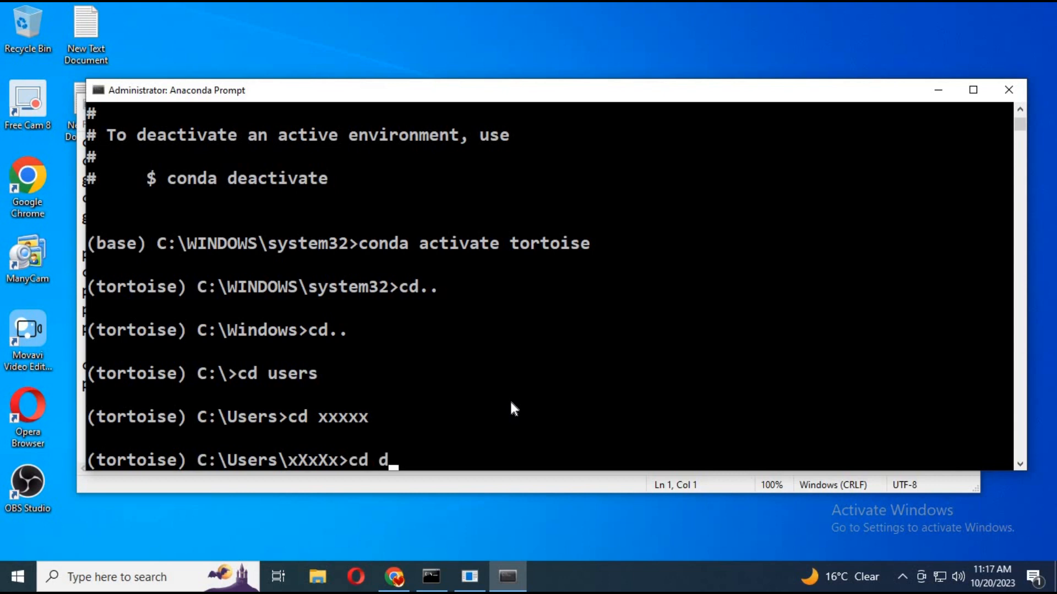
pyautogui.write('ownlo')
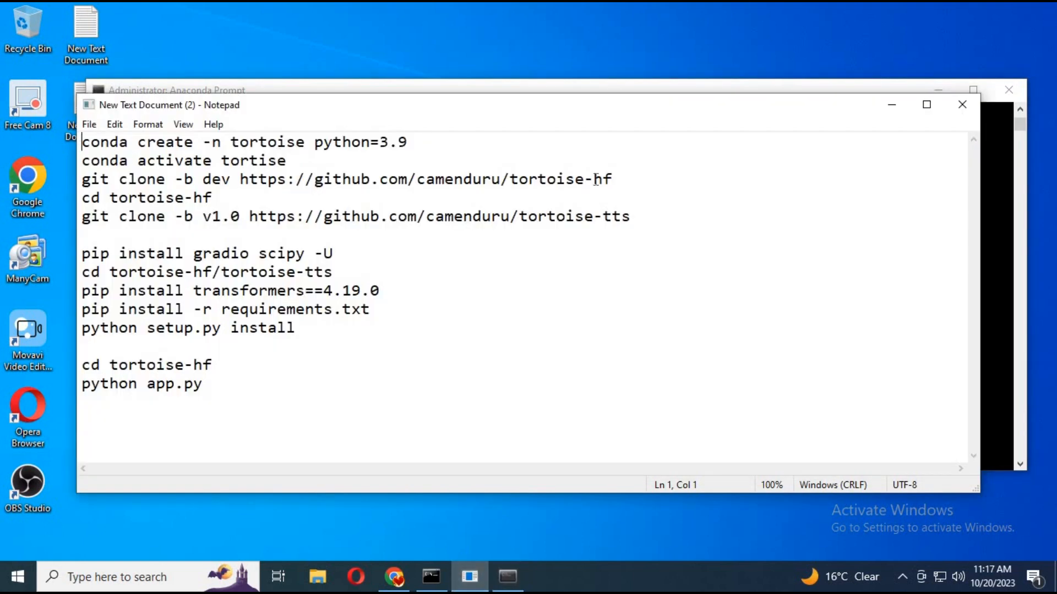
# - Select the tortoise-hf git clone line in the Notepad command list
pyautogui.tripleClick(337, 178)
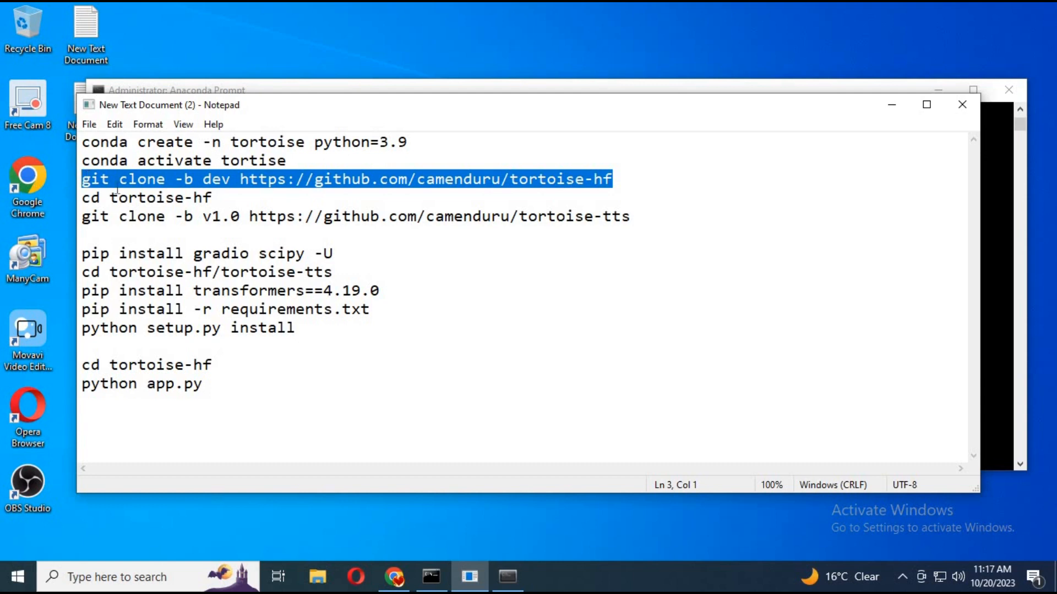
pyautogui.moveTo(489, 499)
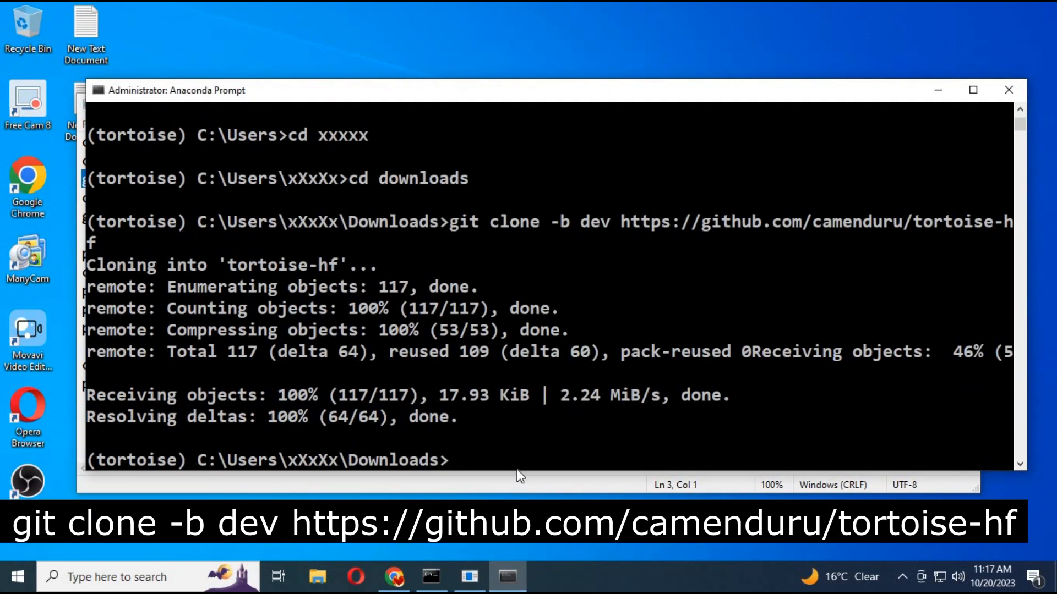
pyautogui.moveTo(448, 425)
pyautogui.write('cd tortoise-hf')
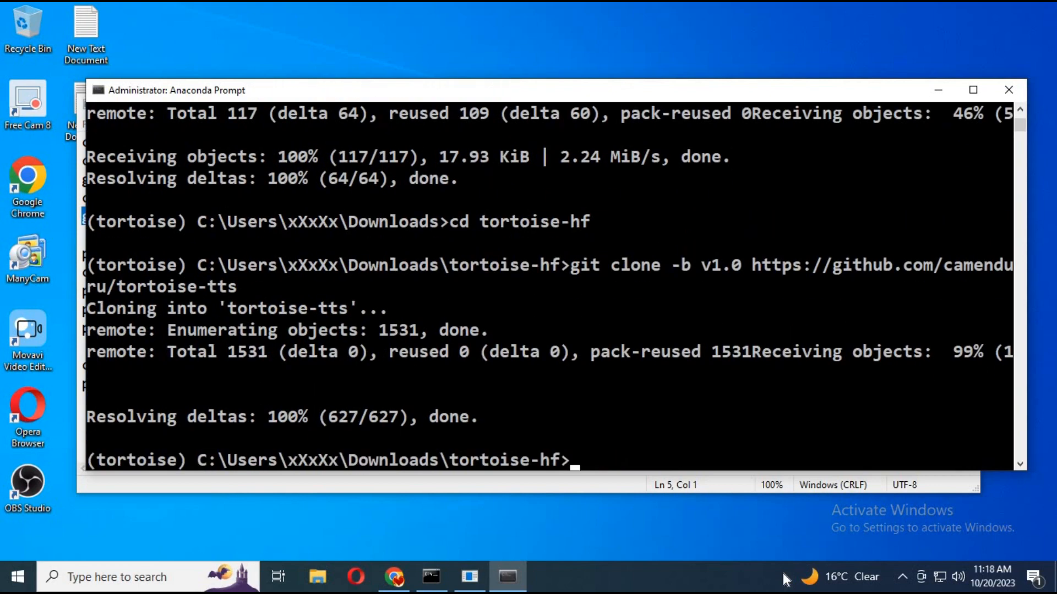
pyautogui.moveTo(365, 463)
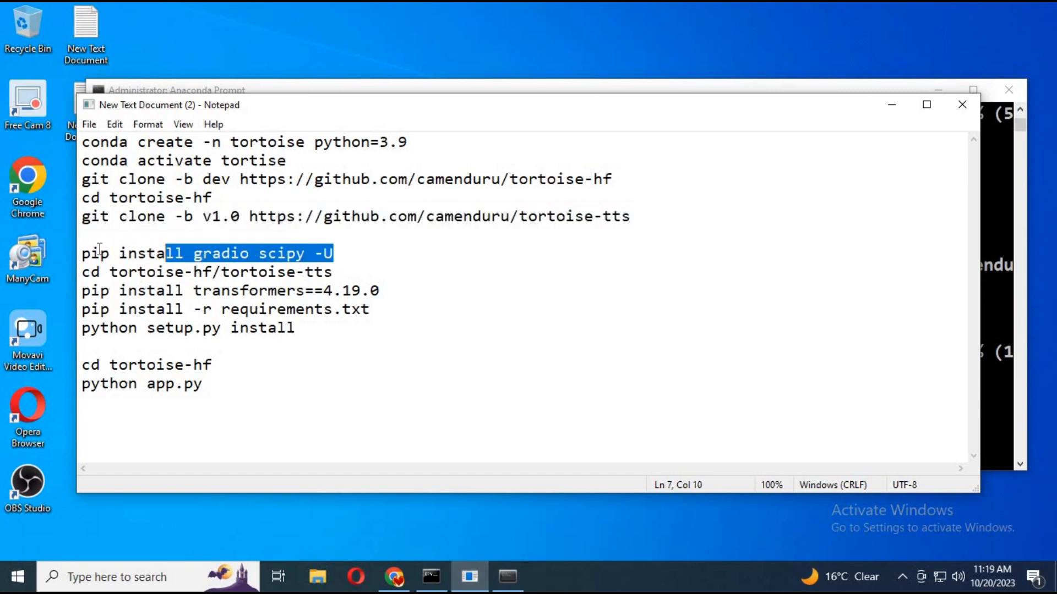
# - Install gradio and scipy with pip install gradio scipy -U
pyautogui.rightClick(202, 253)
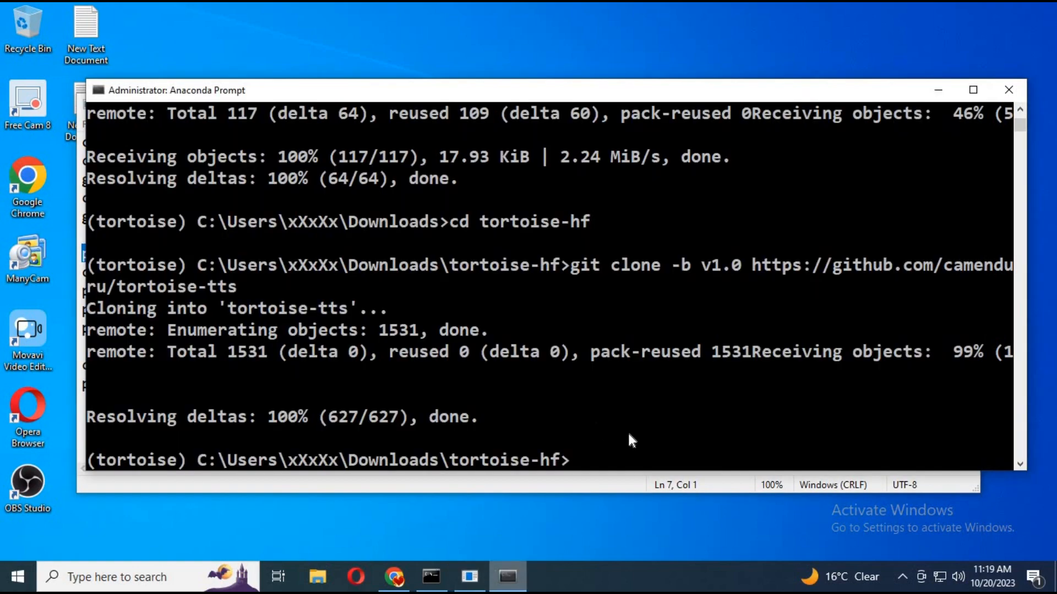
pyautogui.write('pip install gradio scipy -U')
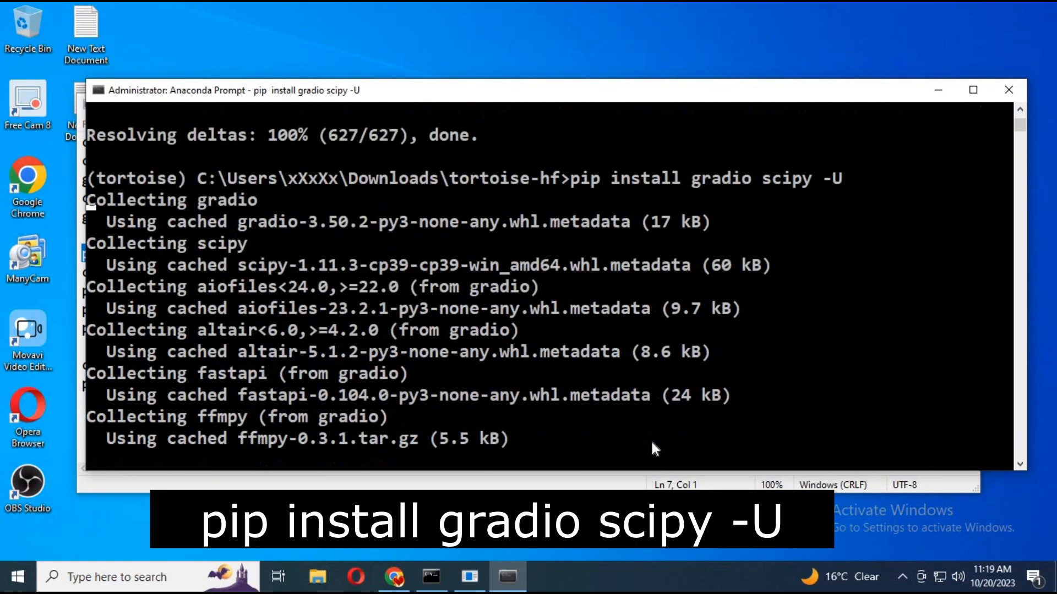
pyautogui.scroll(-3)
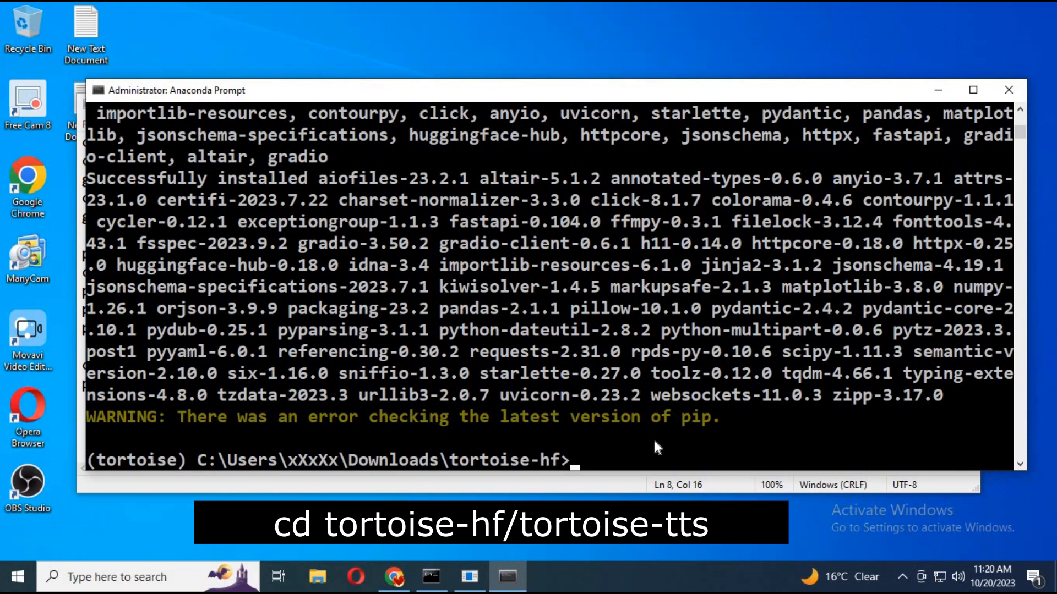
# - Change into tortoise-hf/tortoise-tts before installing transformers 4.19.0
pyautogui.write('cd')
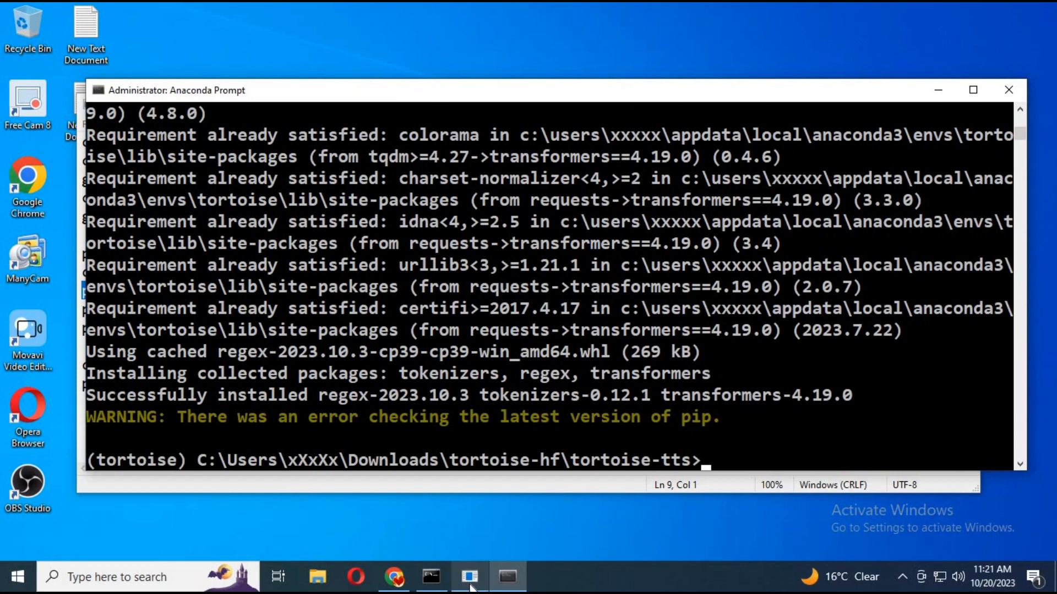
# - Navigate File Explorer to Downloads\tortoise-hf\tortoise-tts and open the requirements file
pyautogui.click(470, 577)
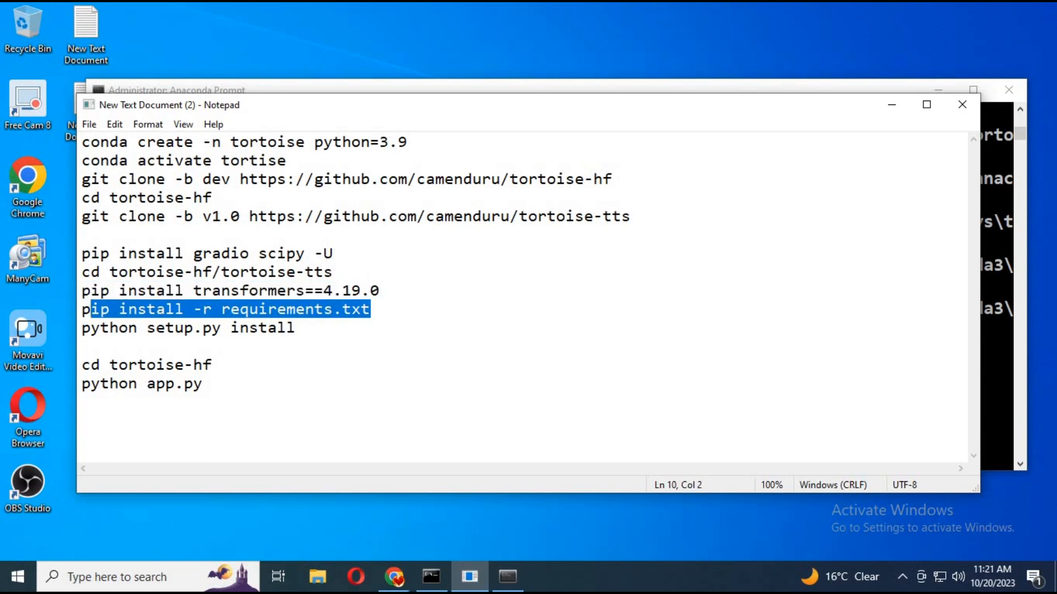
pyautogui.click(317, 576)
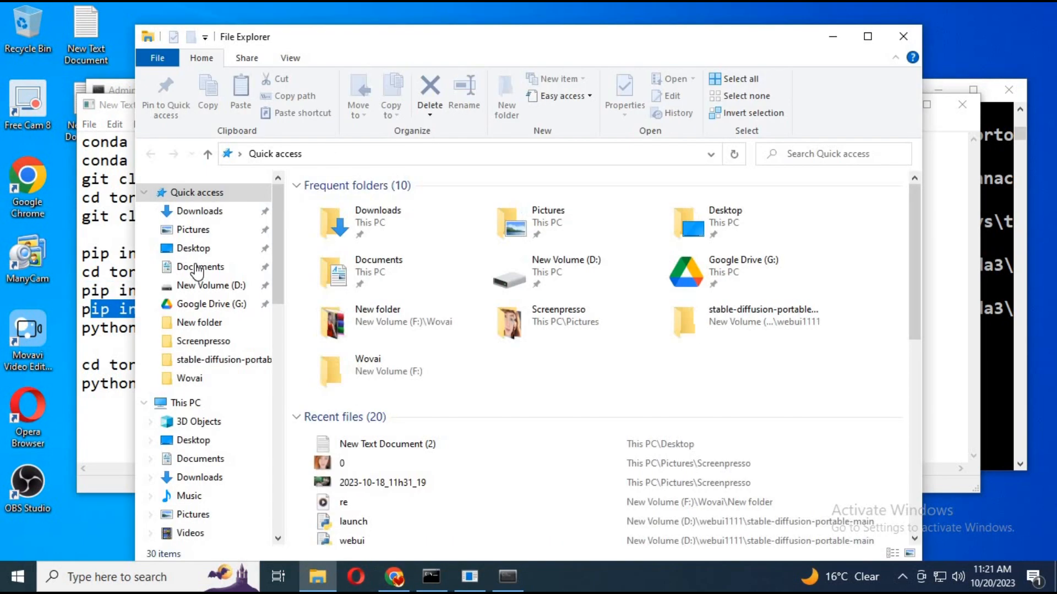
pyautogui.click(199, 211)
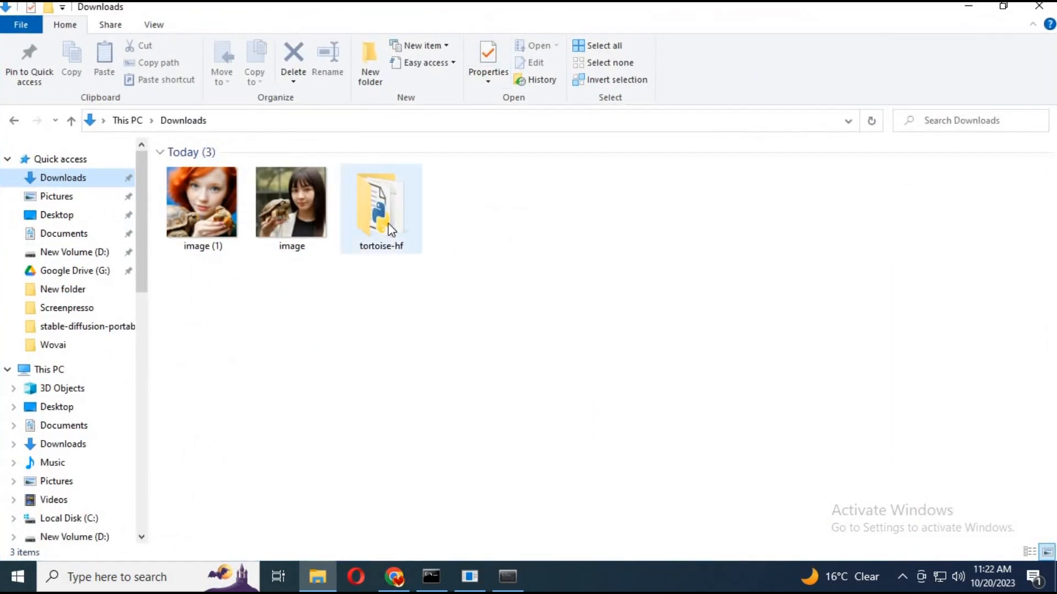
pyautogui.doubleClick(381, 200)
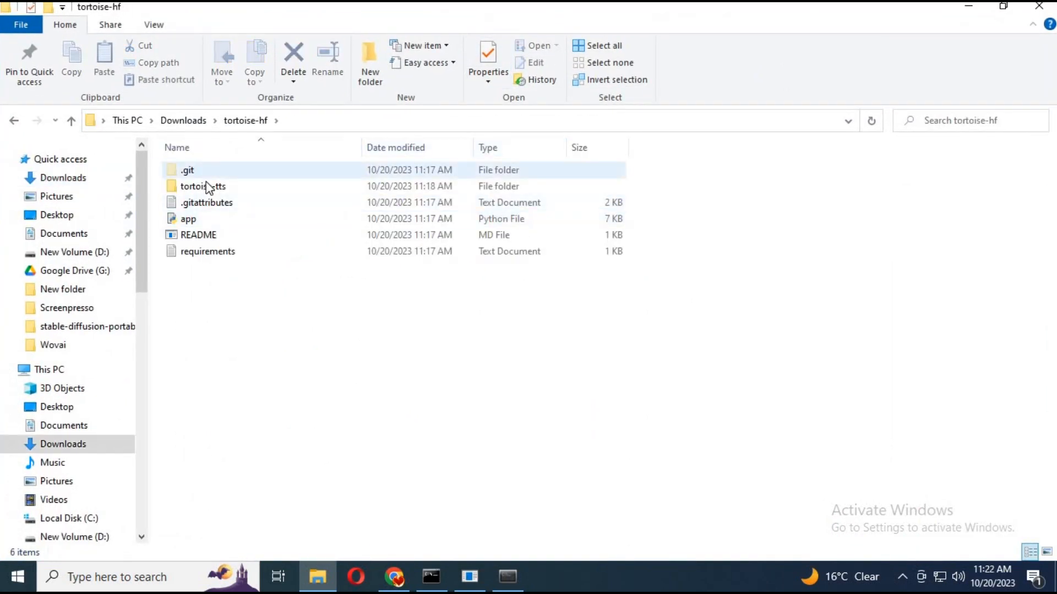
pyautogui.doubleClick(201, 186)
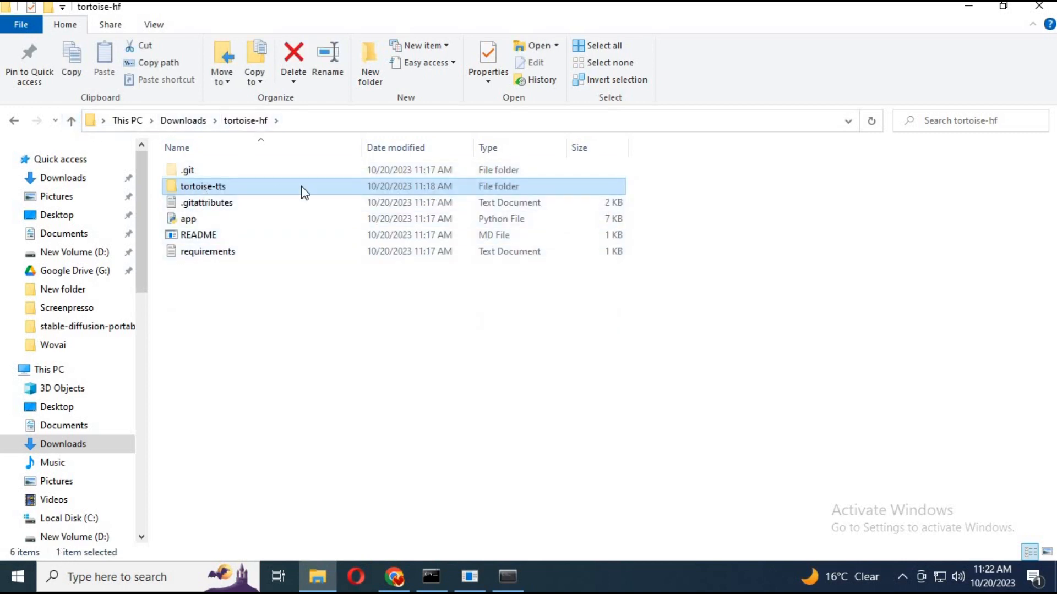
pyautogui.doubleClick(203, 186)
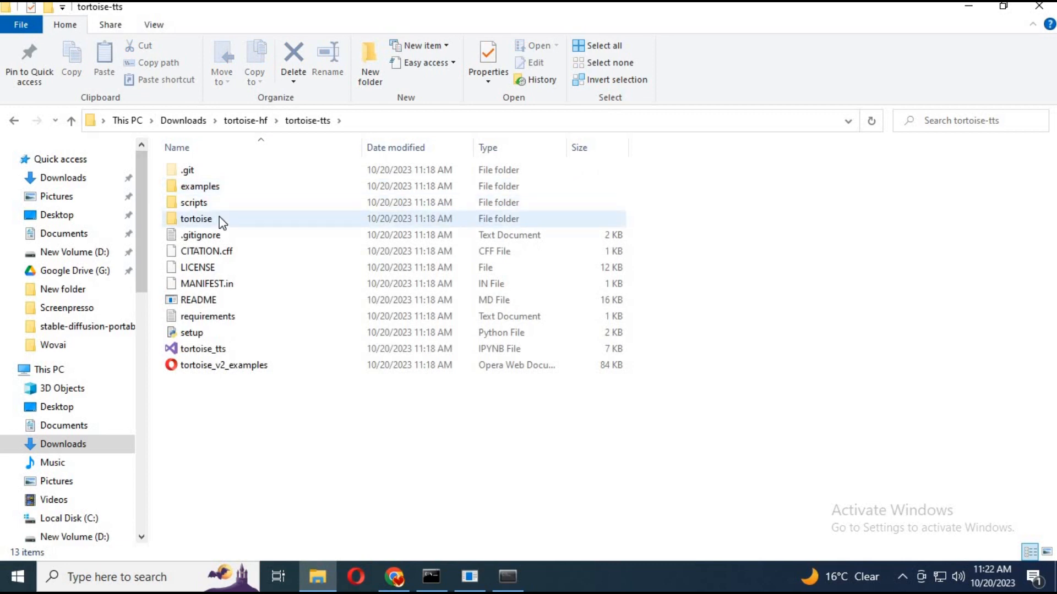
pyautogui.click(207, 315)
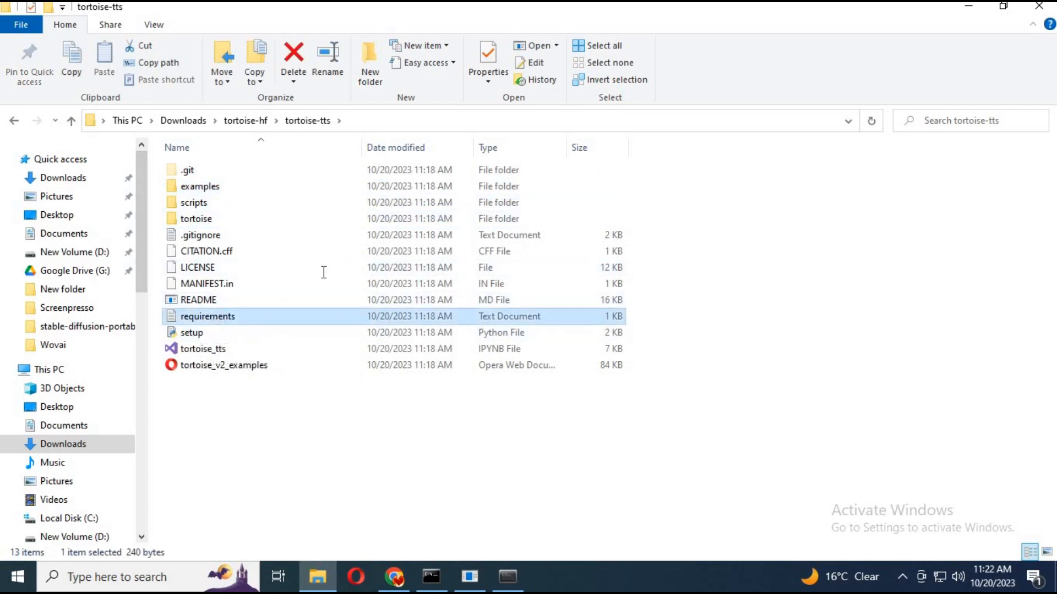
pyautogui.doubleClick(207, 316)
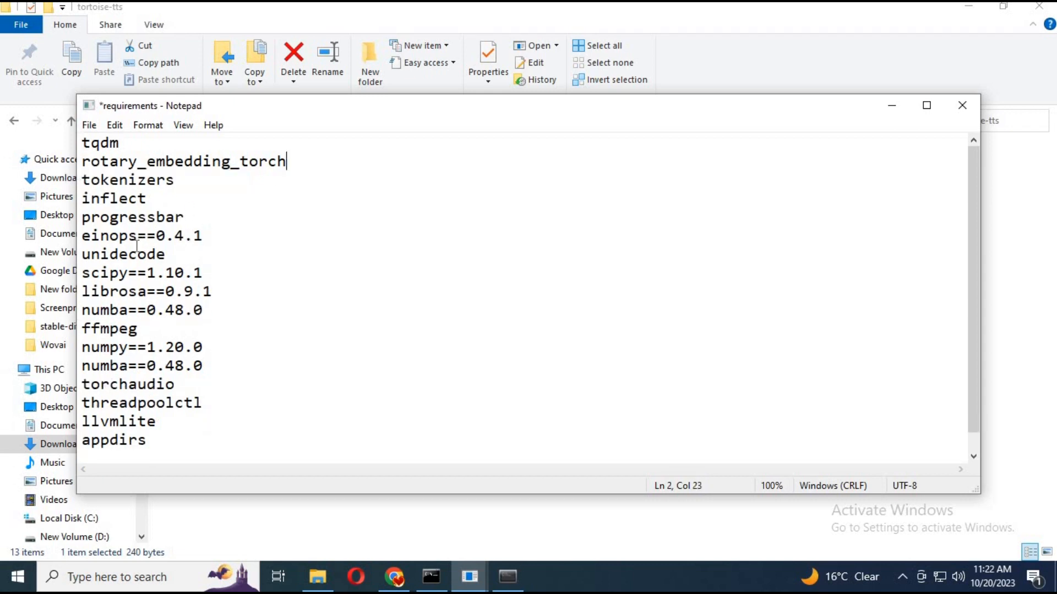
pyautogui.moveTo(227, 279)
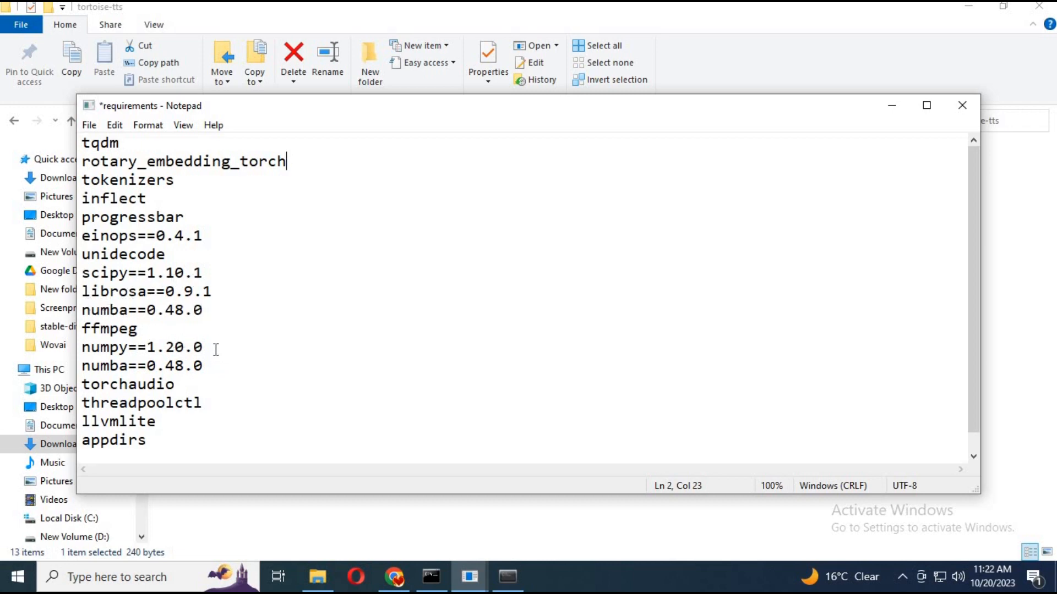
# - Remove the ==1.20.0 and ==0.48.0 version pins from numpy and numba and save the file
pyautogui.moveTo(127, 347); pyautogui.dragTo(202, 347)
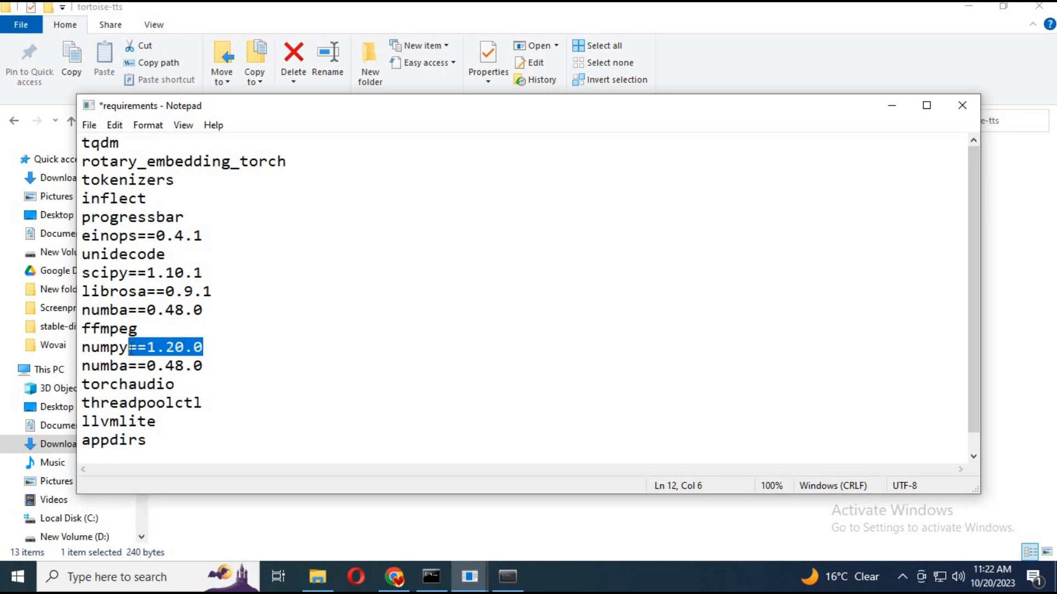
pyautogui.press('Delete')
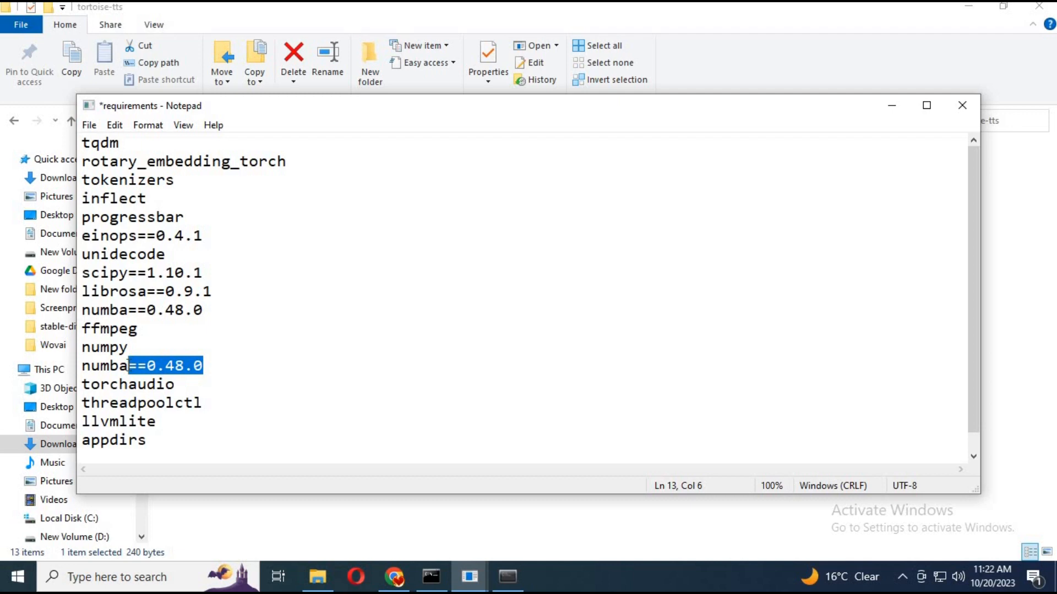
pyautogui.press('Delete')
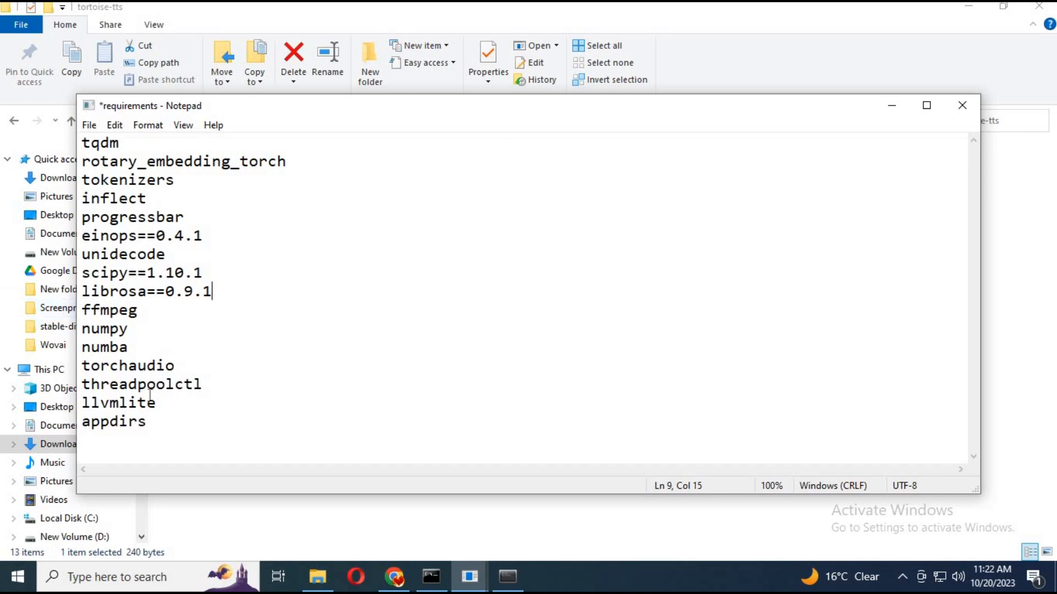
pyautogui.moveTo(88, 124)
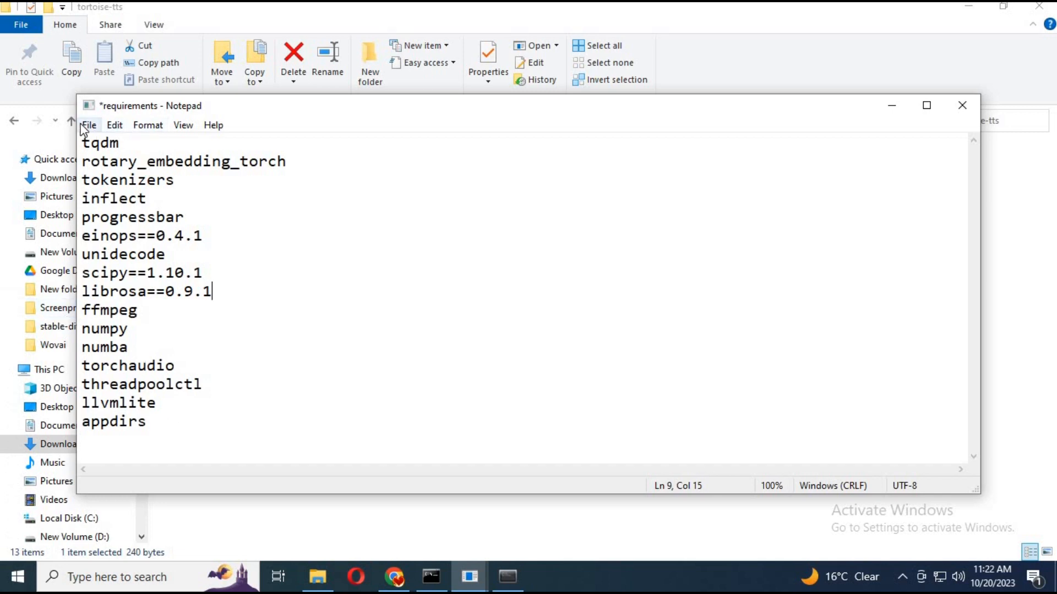
pyautogui.click(88, 124)
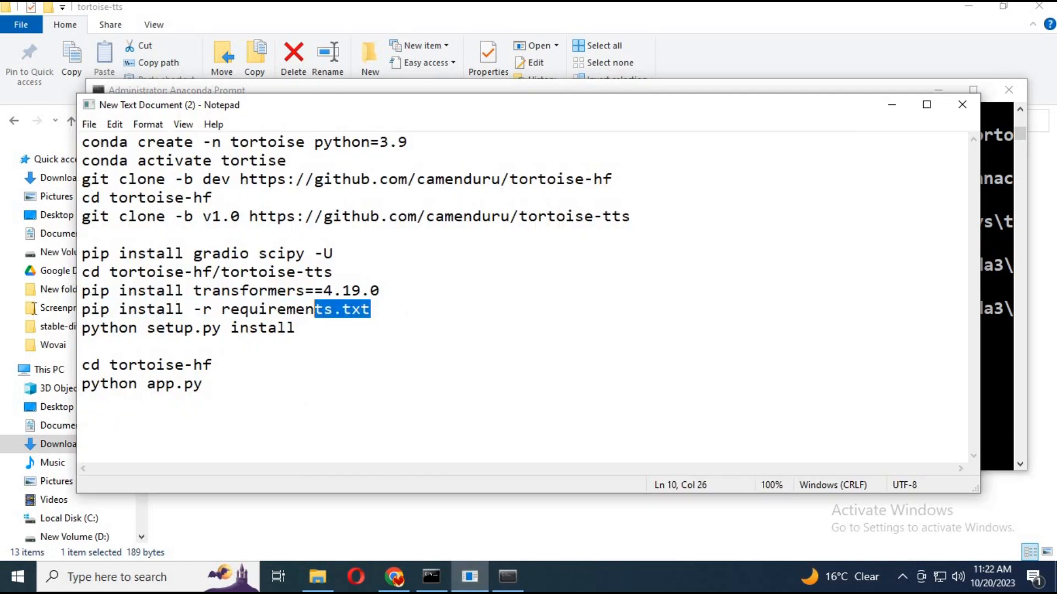
# - Run pip install -r requirements.txt to install the listed packages
pyautogui.rightClick(226, 308)
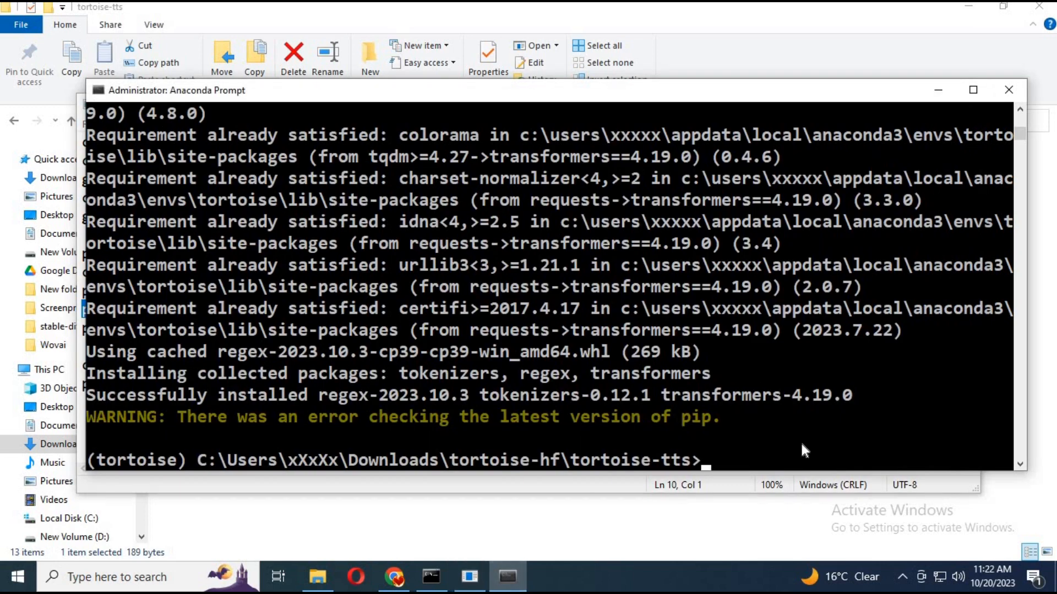
pyautogui.write('pip install -r requirements.txt')
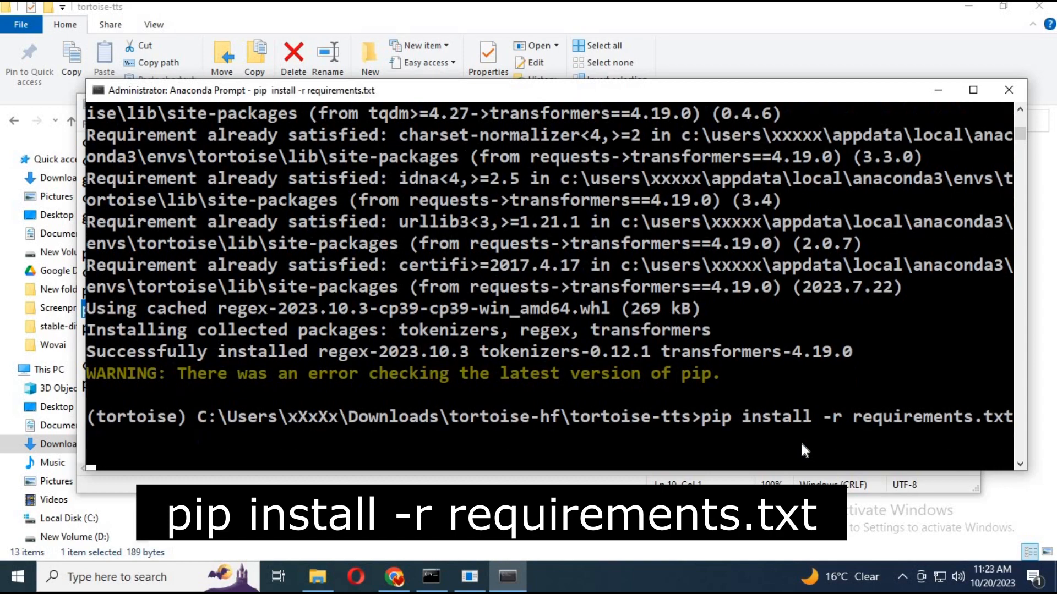
pyautogui.press('enter')
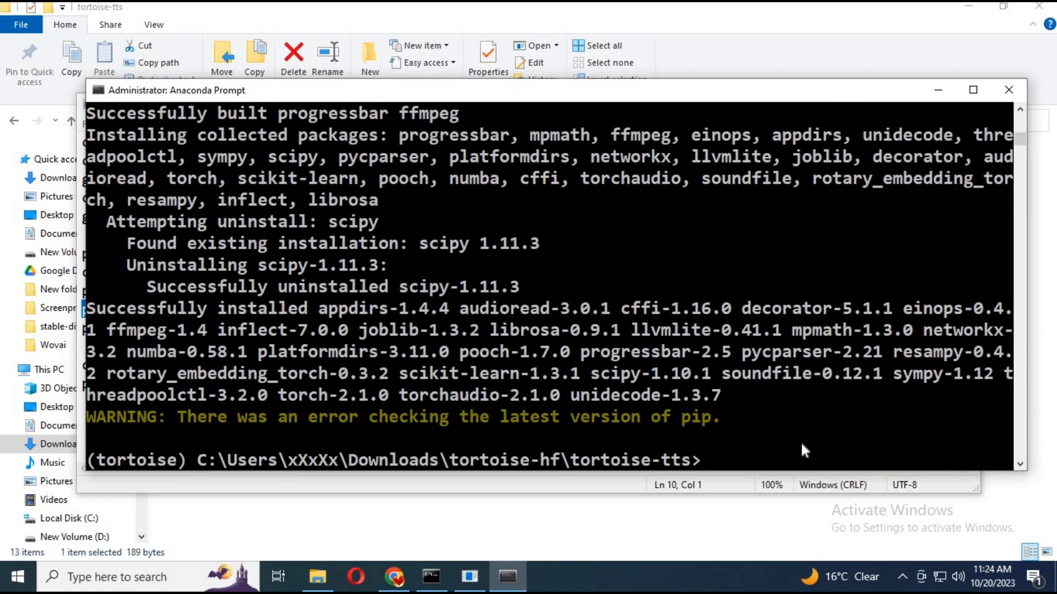
pyautogui.moveTo(526, 221)
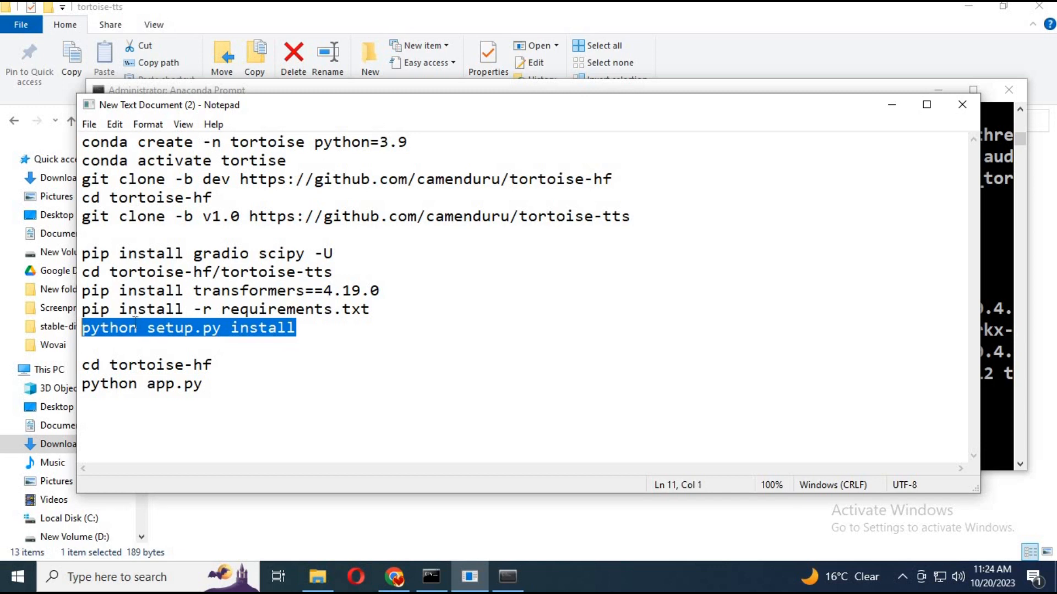
# - Copy the python setup.py install command from Notepad
pyautogui.rightClick(188, 327)
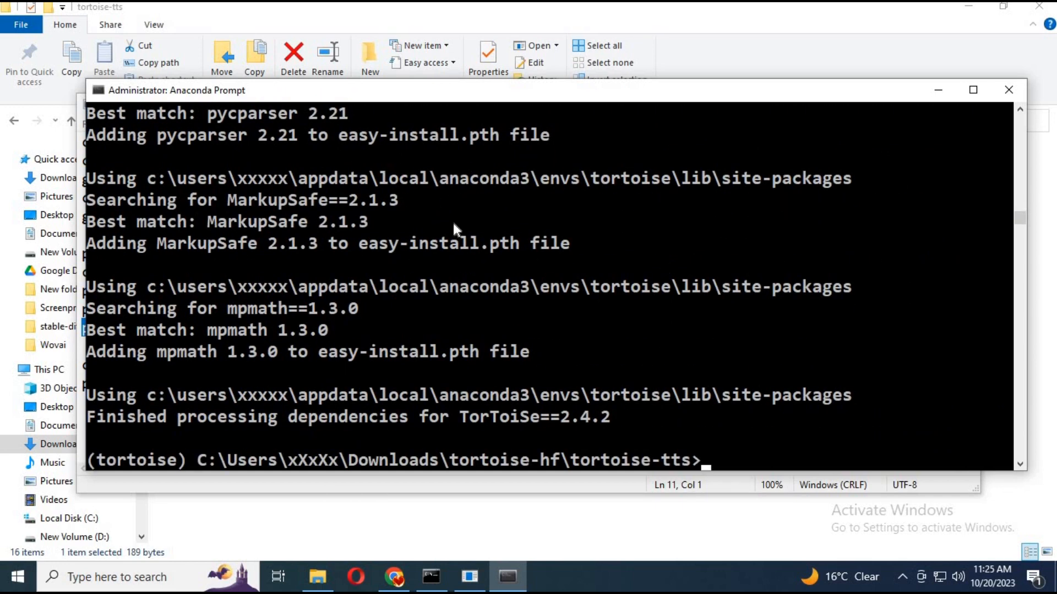
pyautogui.moveTo(349, 430)
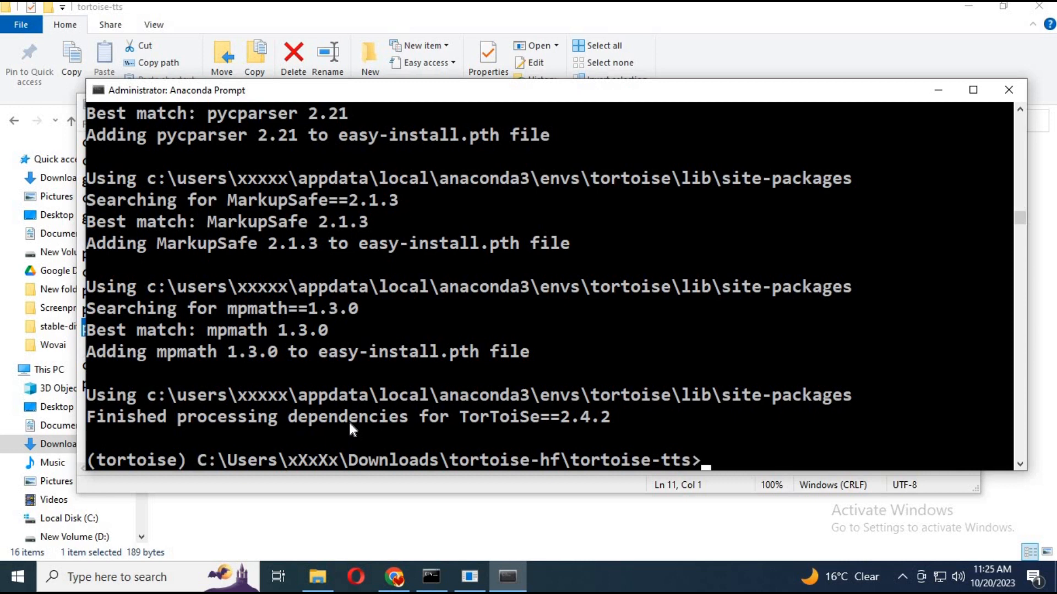
pyautogui.moveTo(381, 397)
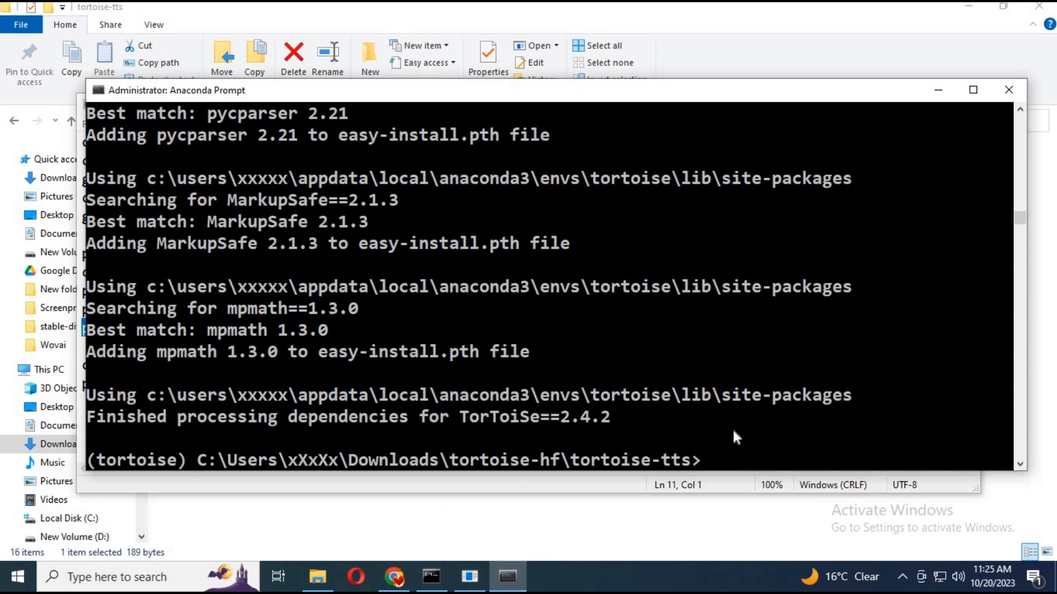
pyautogui.moveTo(749, 437)
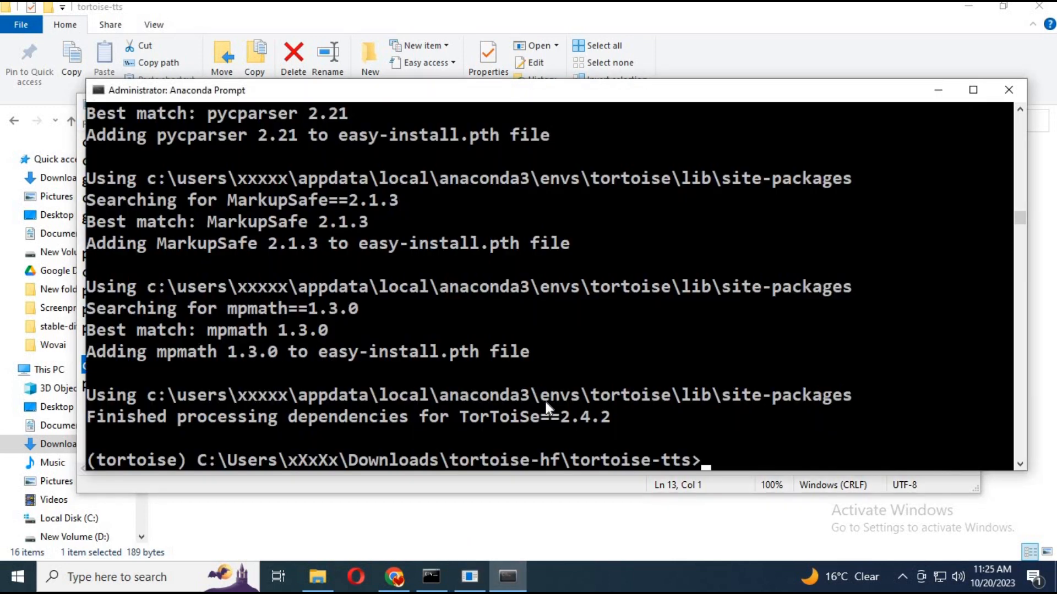
# - Go up to tortoise-hf with cd.. and launch python app.py
pyautogui.write('cd..')
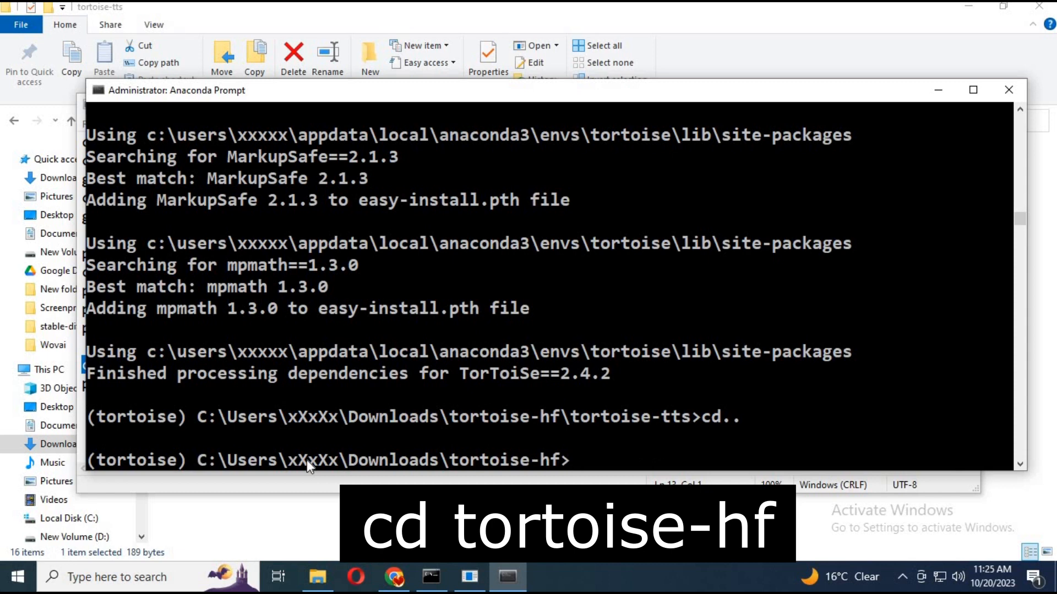
pyautogui.moveTo(486, 585)
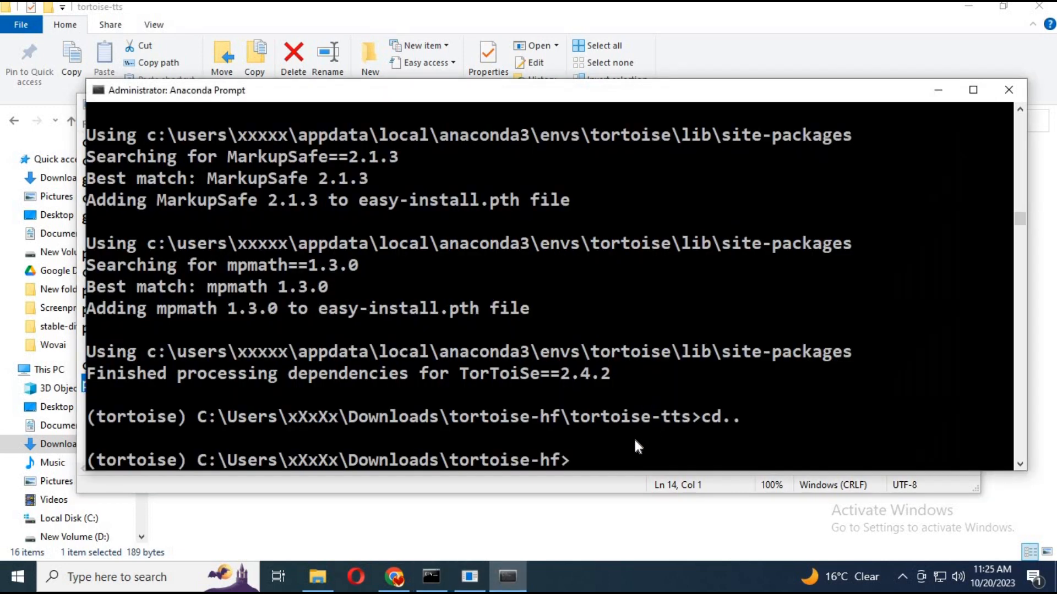
pyautogui.write('python app.py')
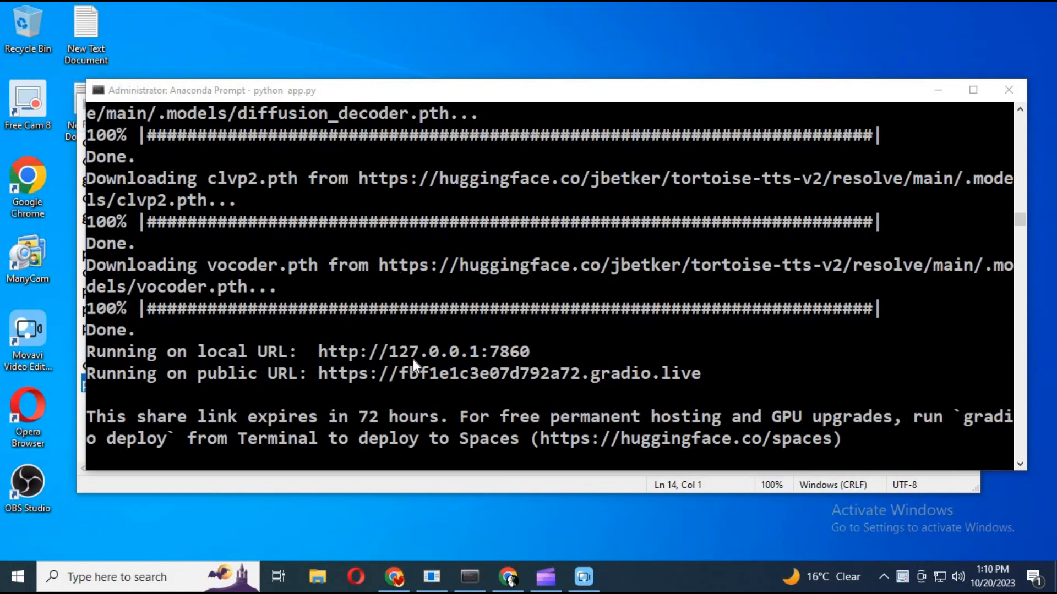
pyautogui.moveTo(723, 379)
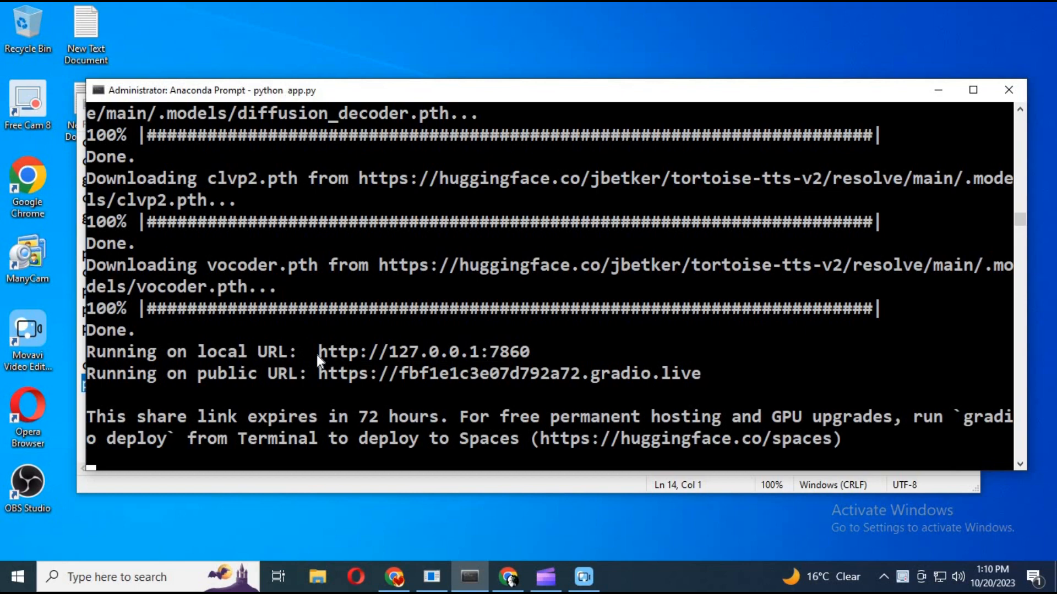
pyautogui.moveTo(508, 432)
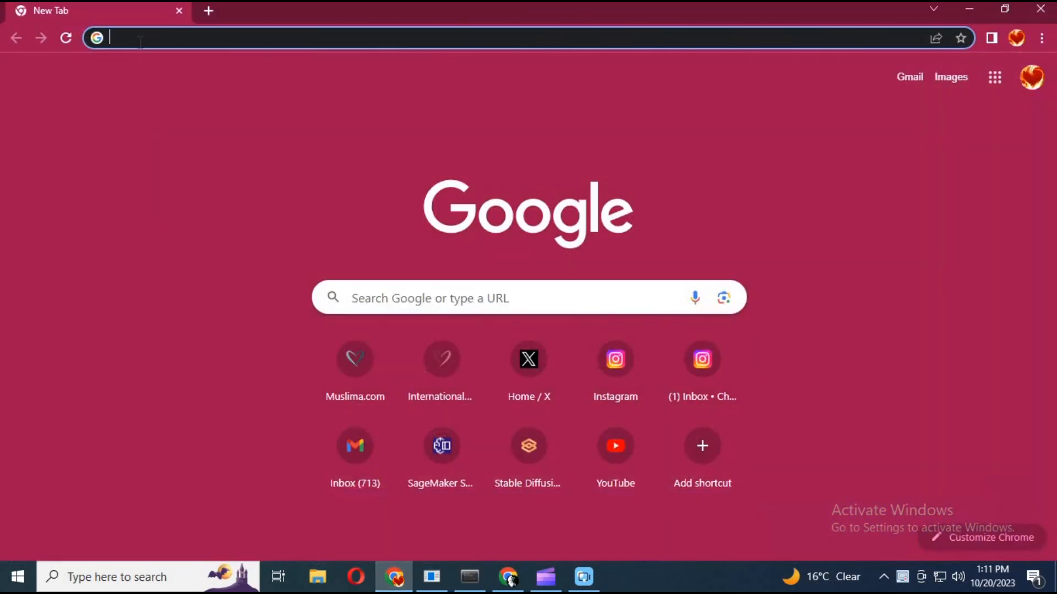
pyautogui.write('http://127.0.0.1:7860')
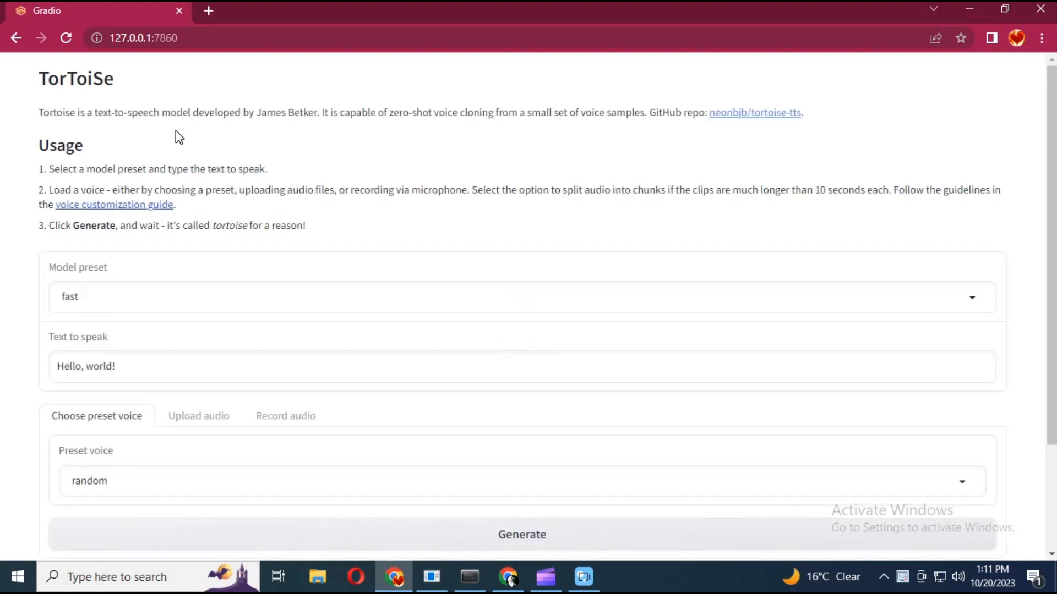
pyautogui.moveTo(263, 314)
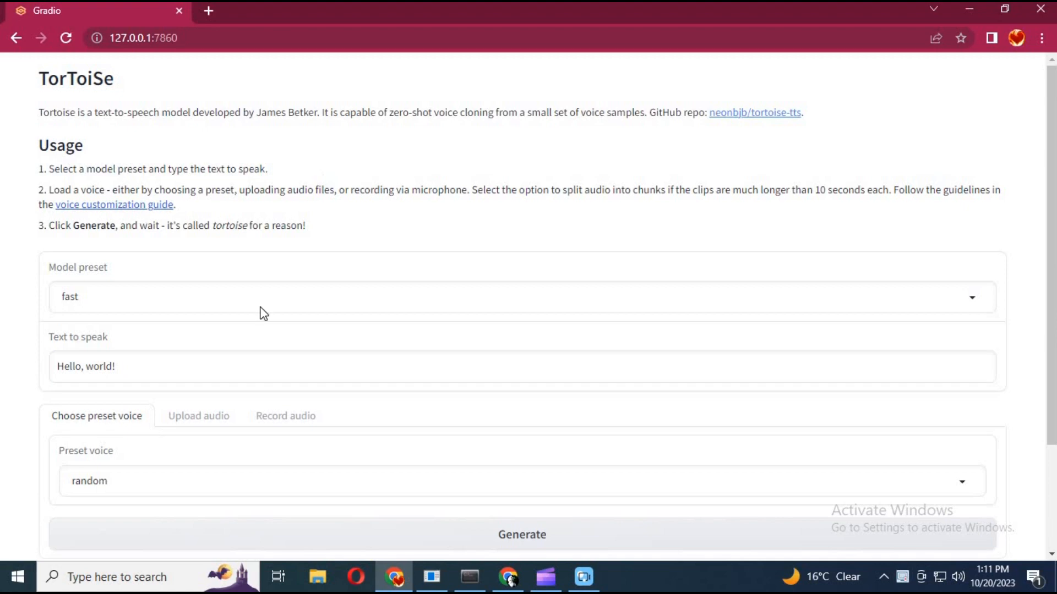
pyautogui.moveTo(548, 337)
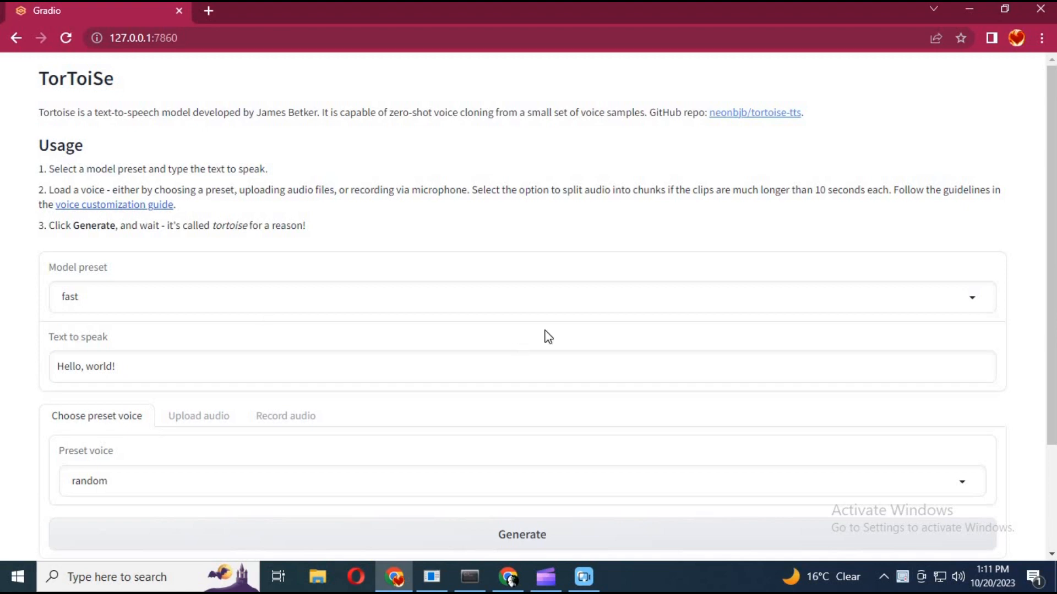
pyautogui.click(522, 296)
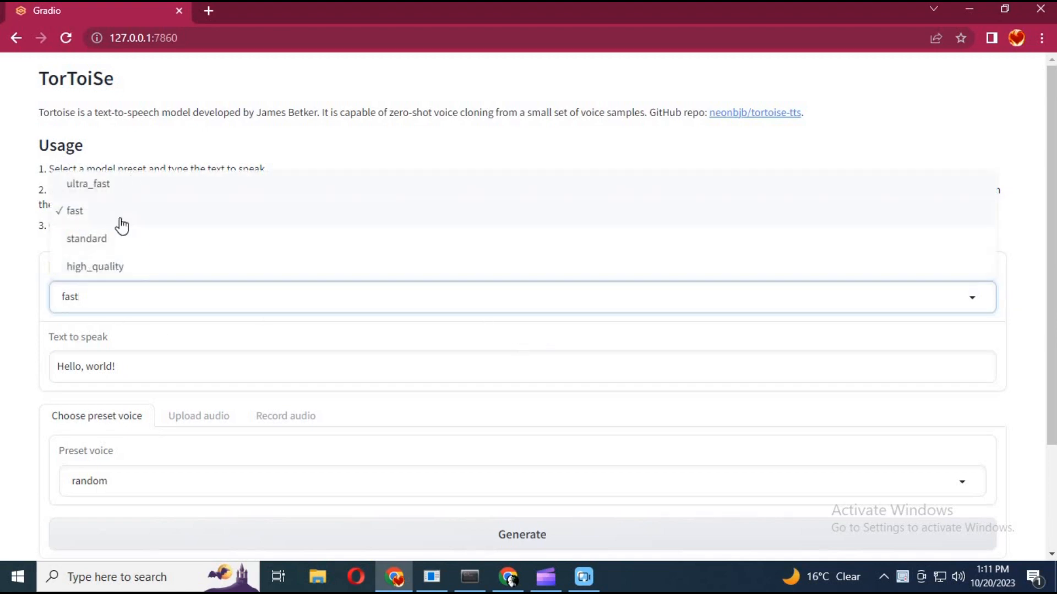
pyautogui.click(94, 266)
pyautogui.write('t')
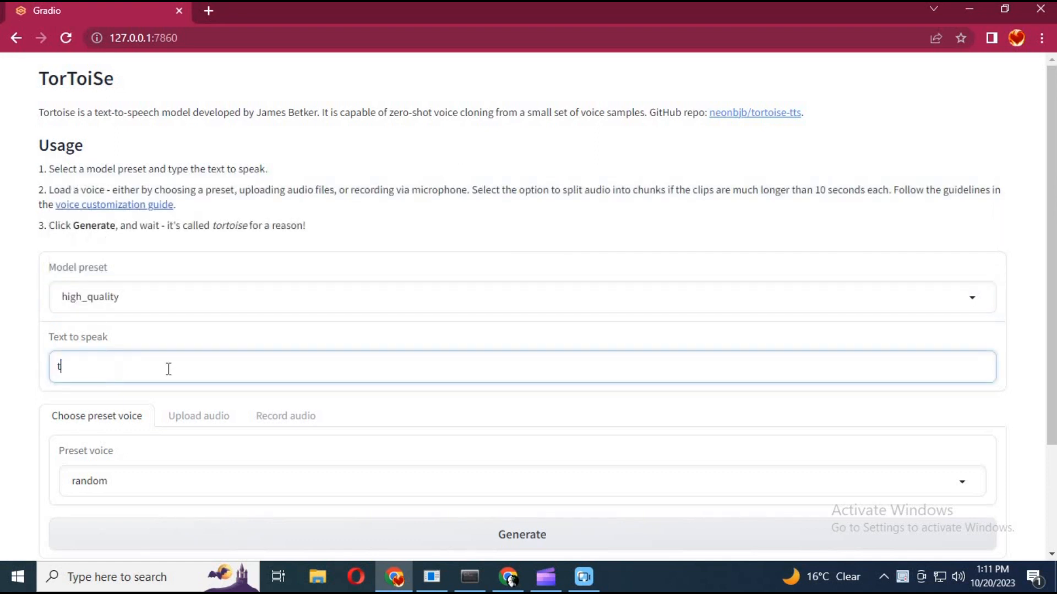
# - Enter the message thanking viewers, inviting comments, asking to subscribe, ending with "take care"
pyautogui.write('hank you')
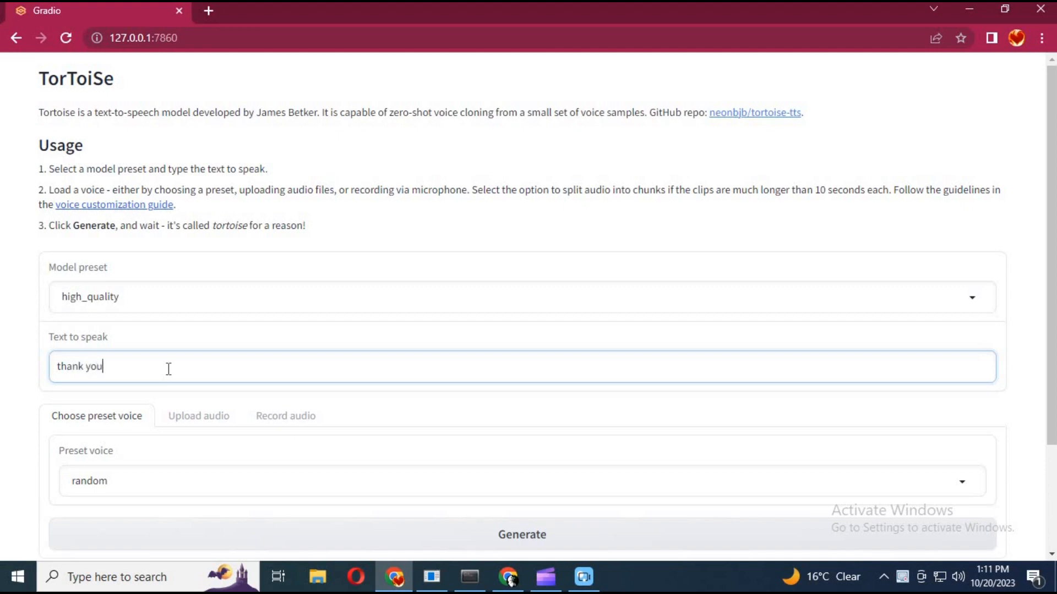
pyautogui.write('for wa')
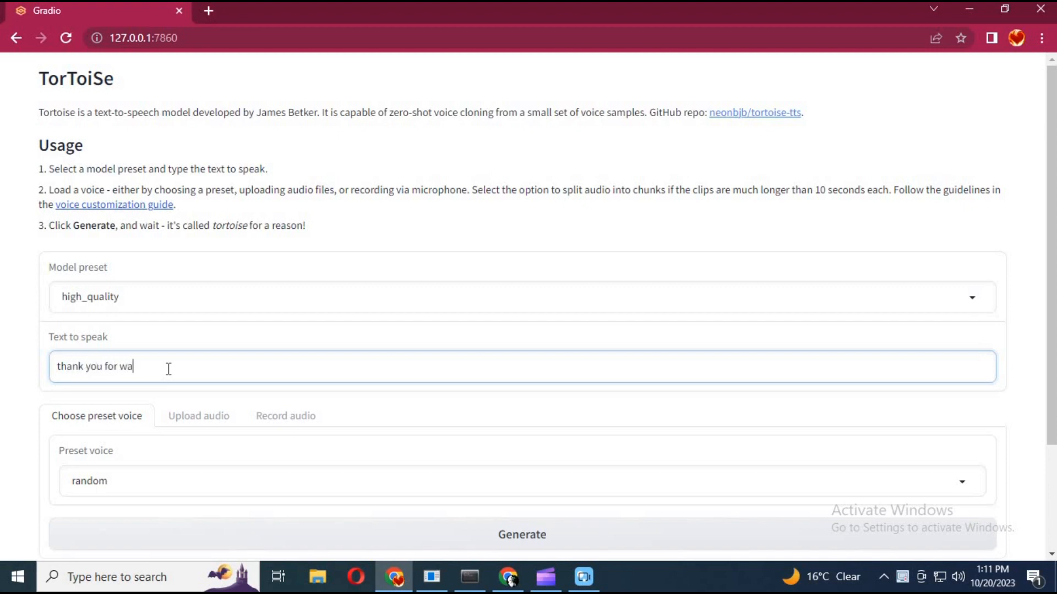
pyautogui.write('tching my')
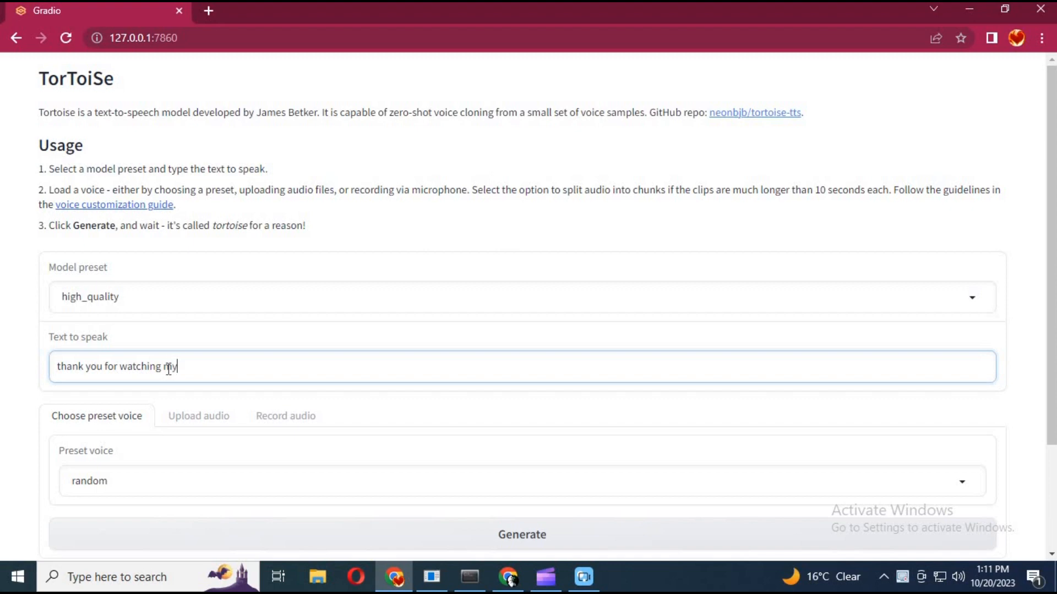
pyautogui.write('video .')
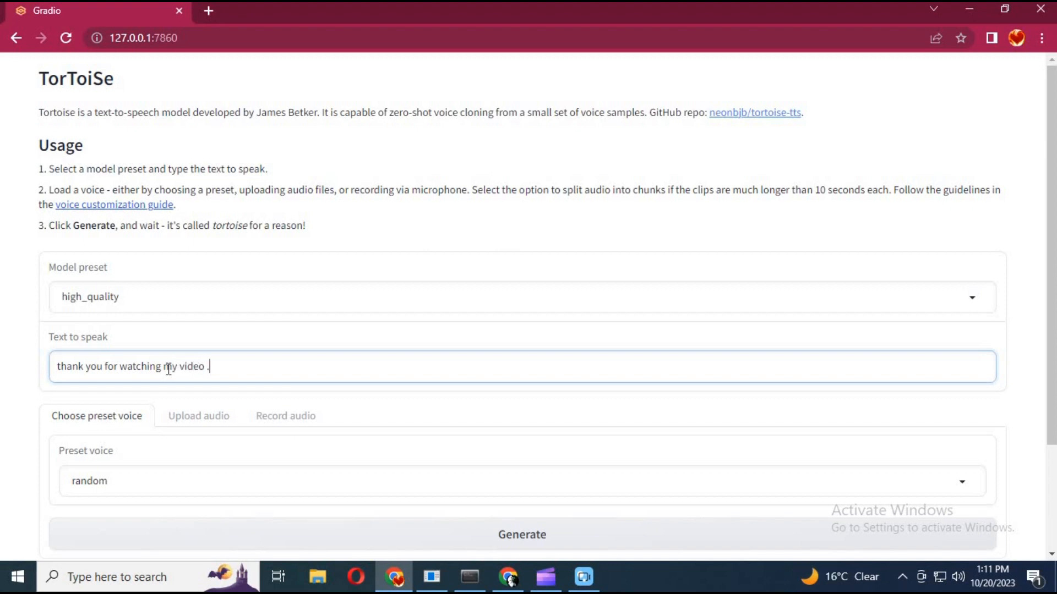
pyautogui.write('i')
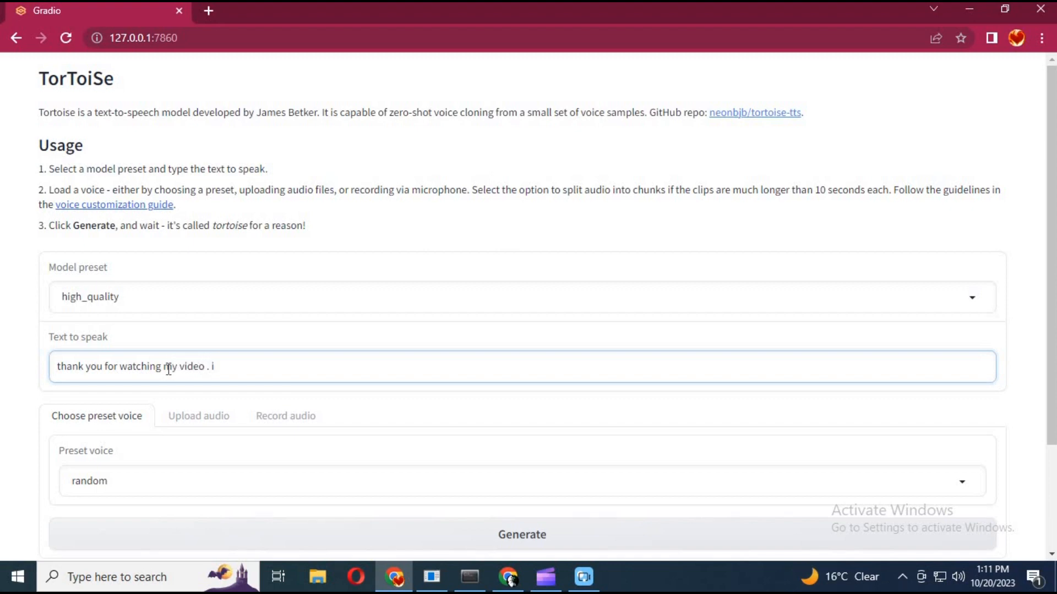
pyautogui.write('f')
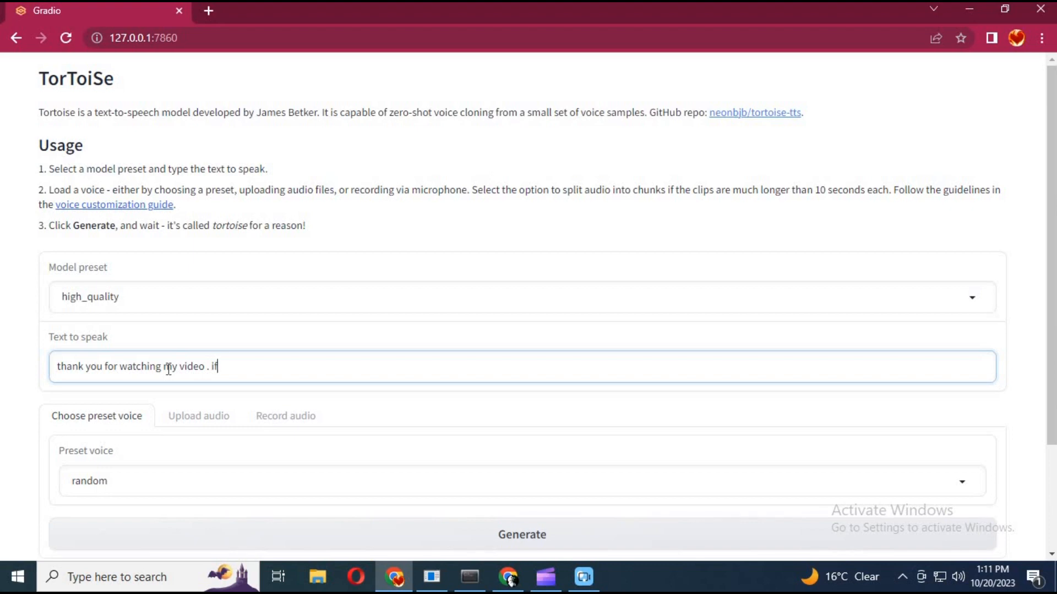
pyautogui.write('you got a')
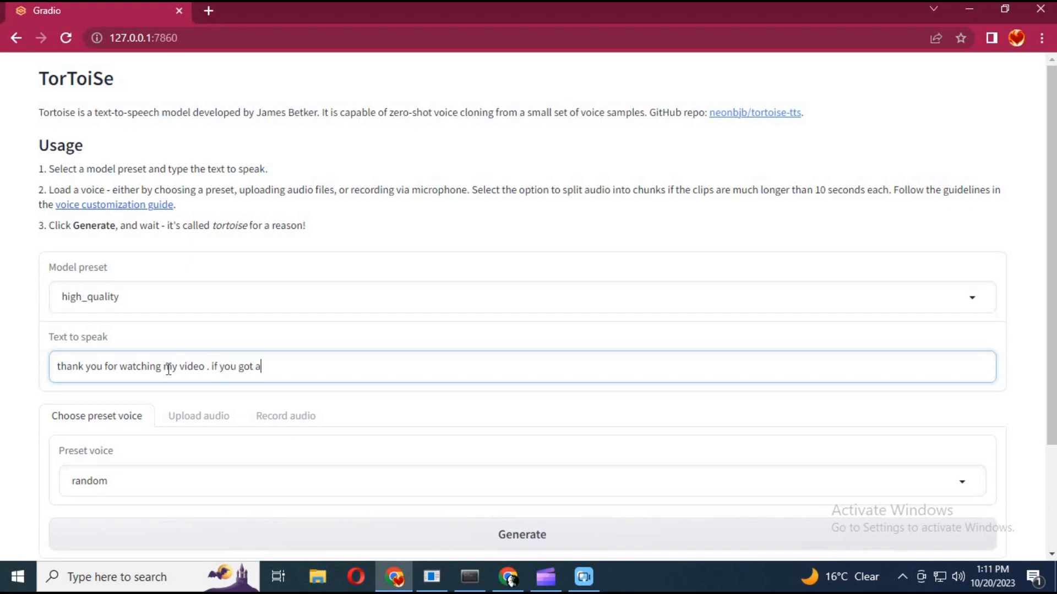
pyautogui.write('ny question')
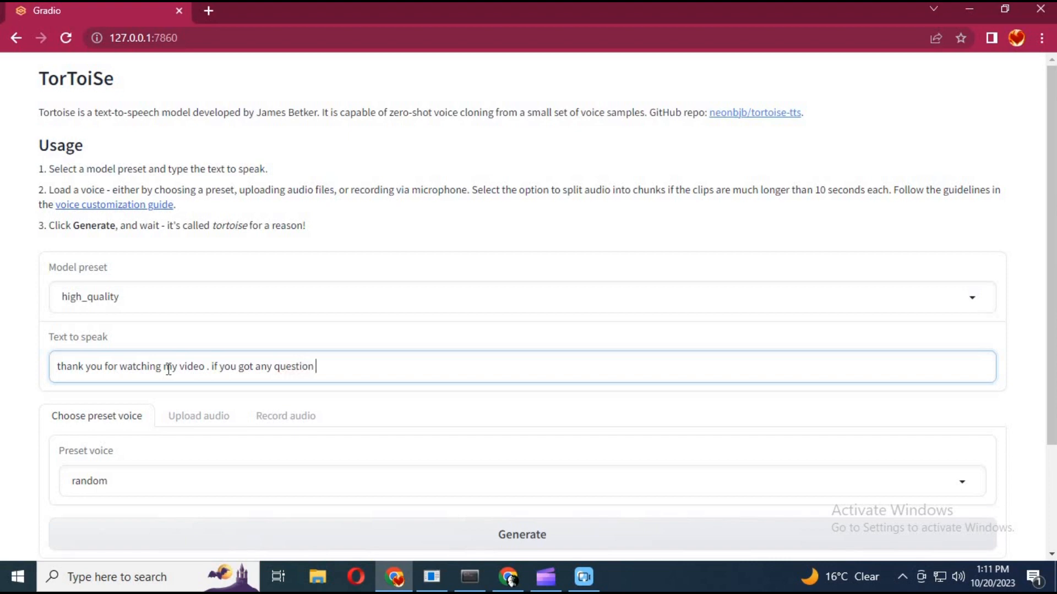
pyautogui.write('comme')
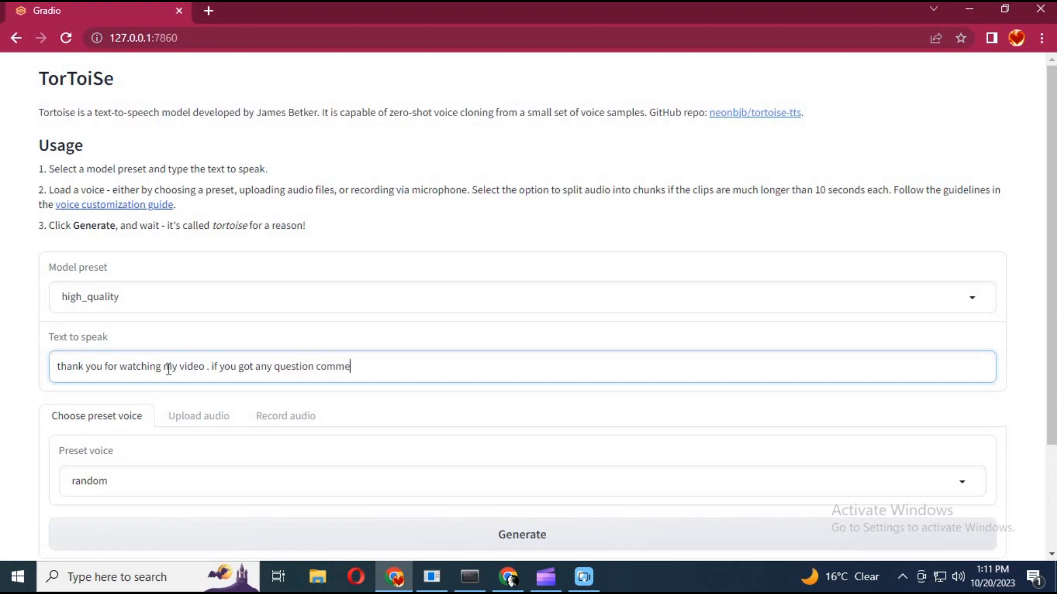
pyautogui.write('nt .')
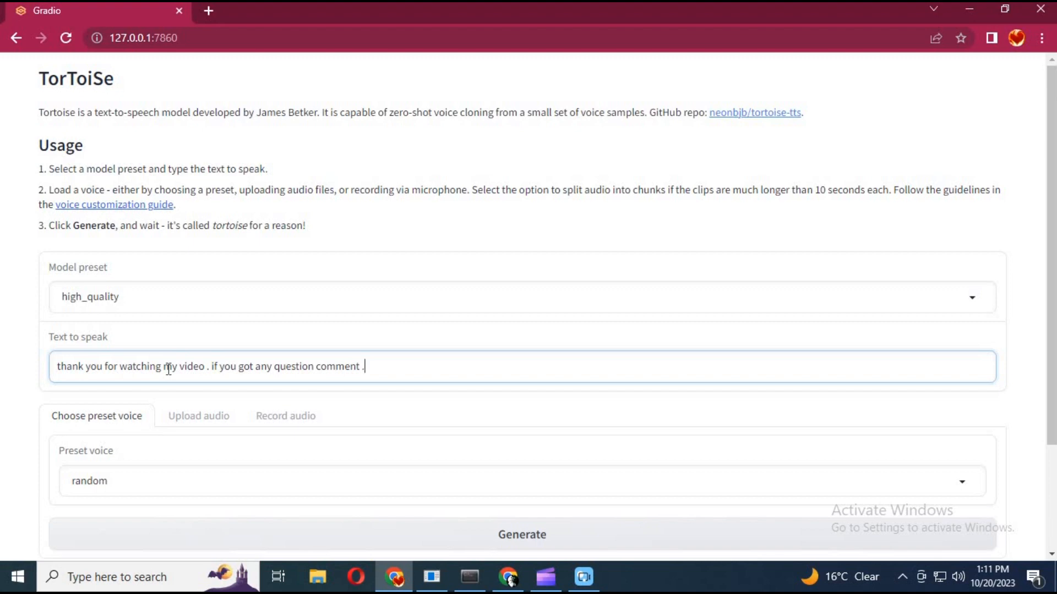
pyautogui.write('dont forget to')
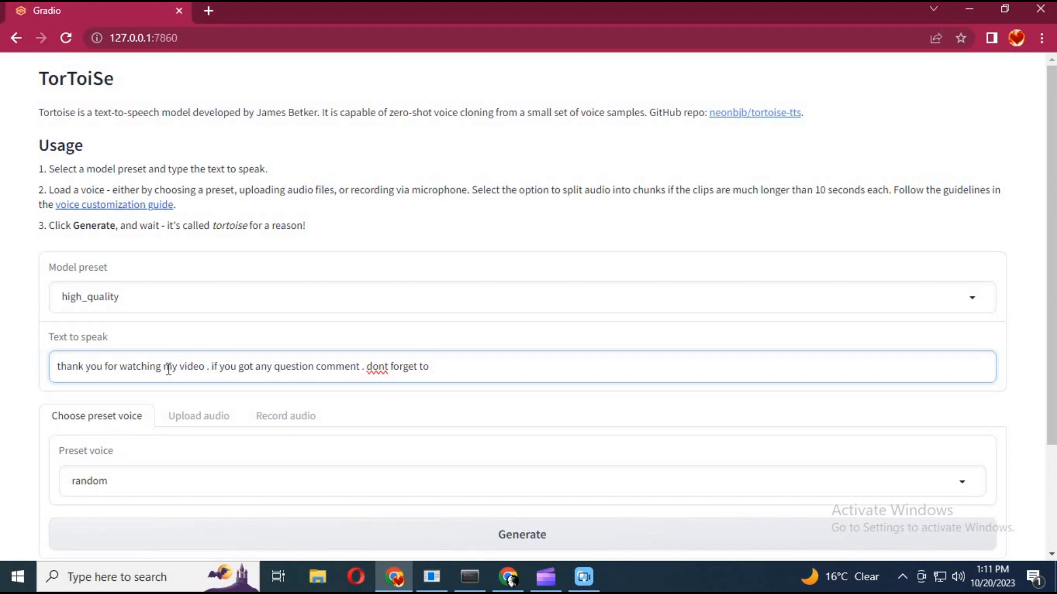
pyautogui.write('subscri')
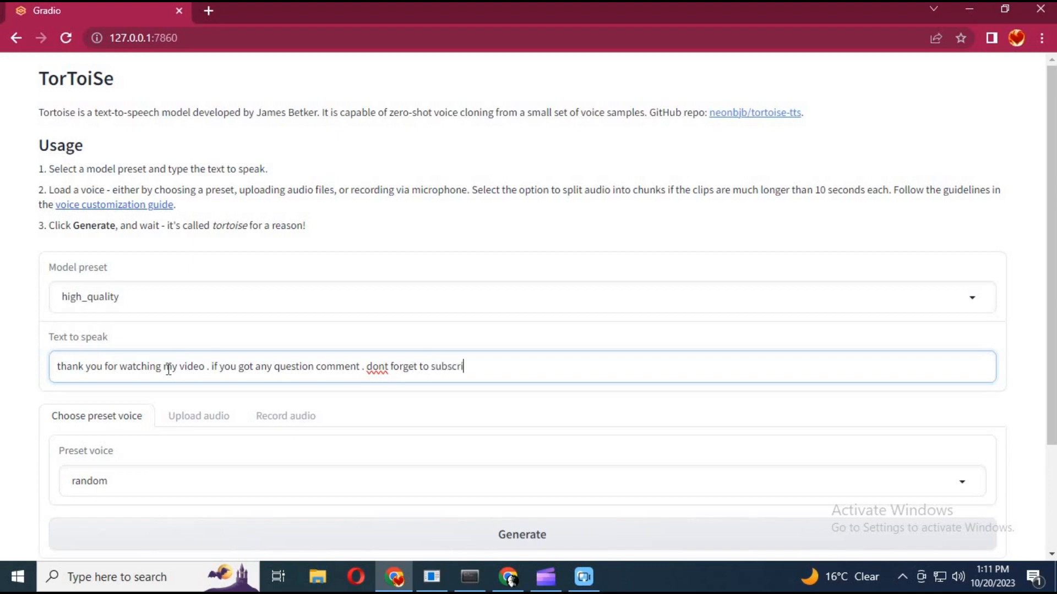
pyautogui.write('be to m')
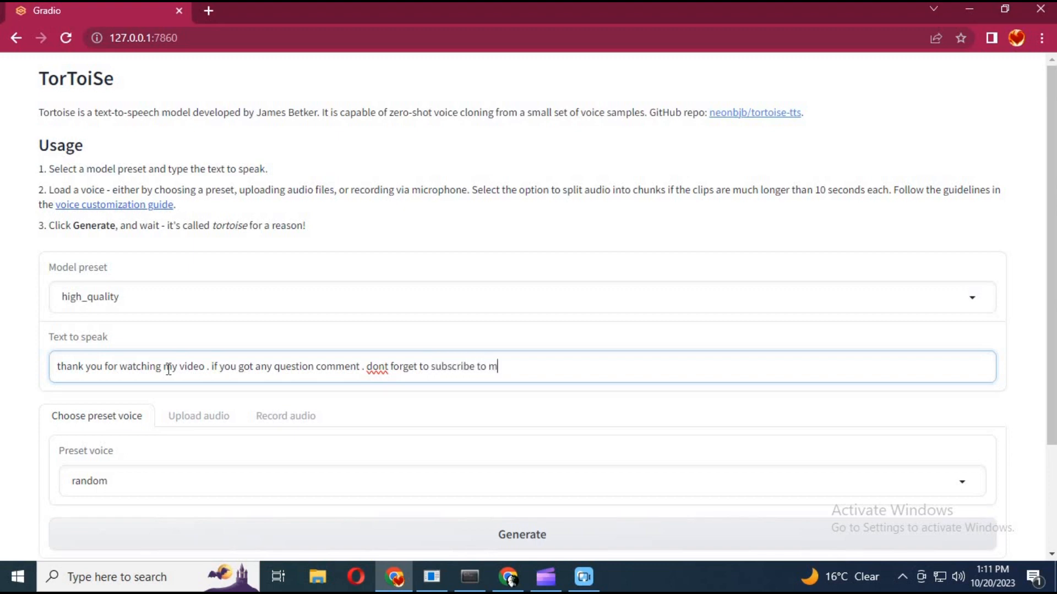
pyautogui.write('y youtube chann')
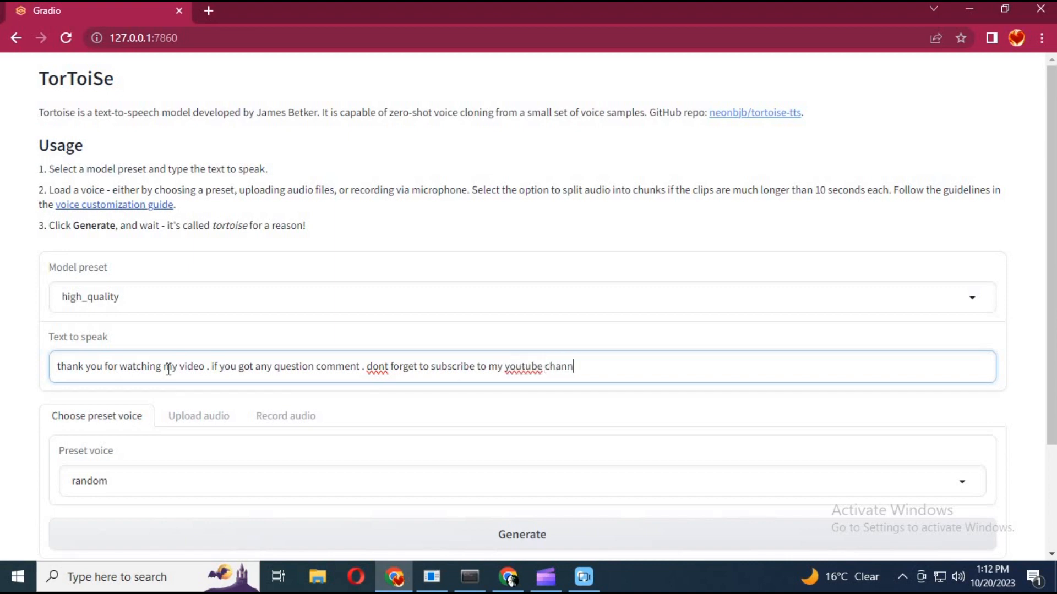
pyautogui.write('el')
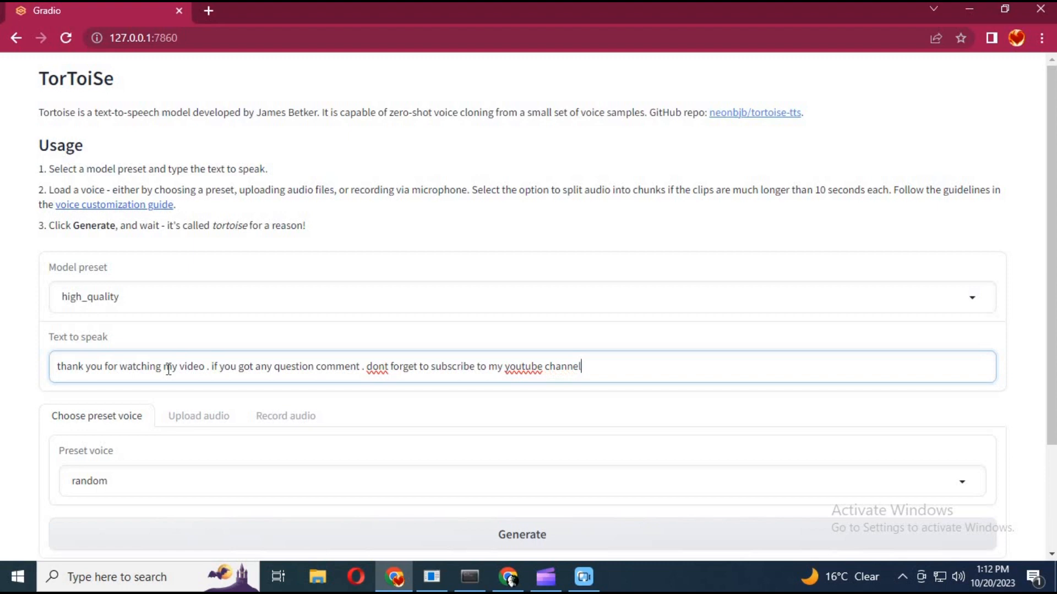
pyautogui.write('.')
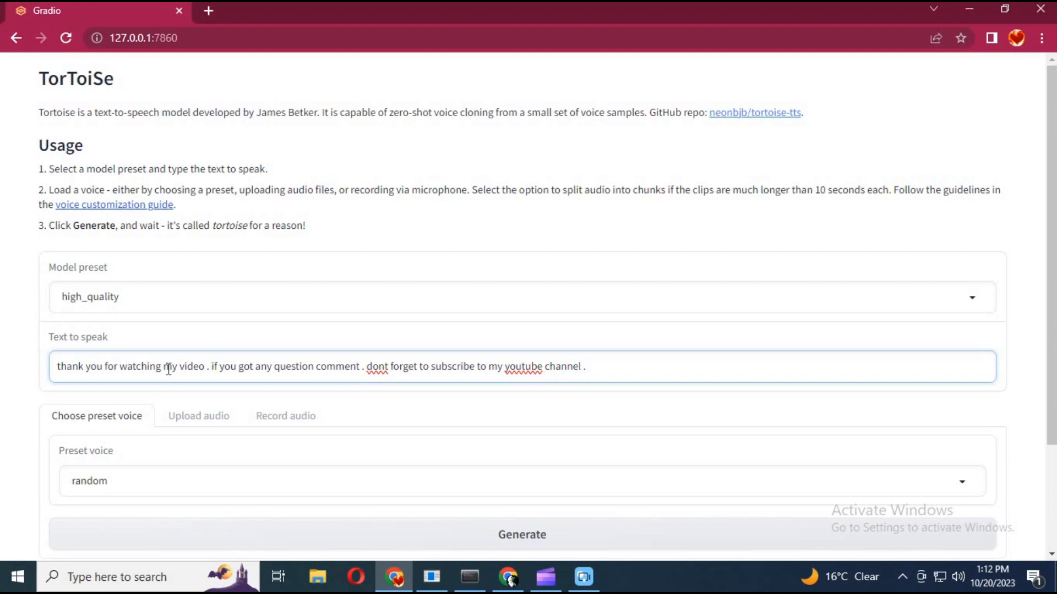
pyautogui.write('take ca')
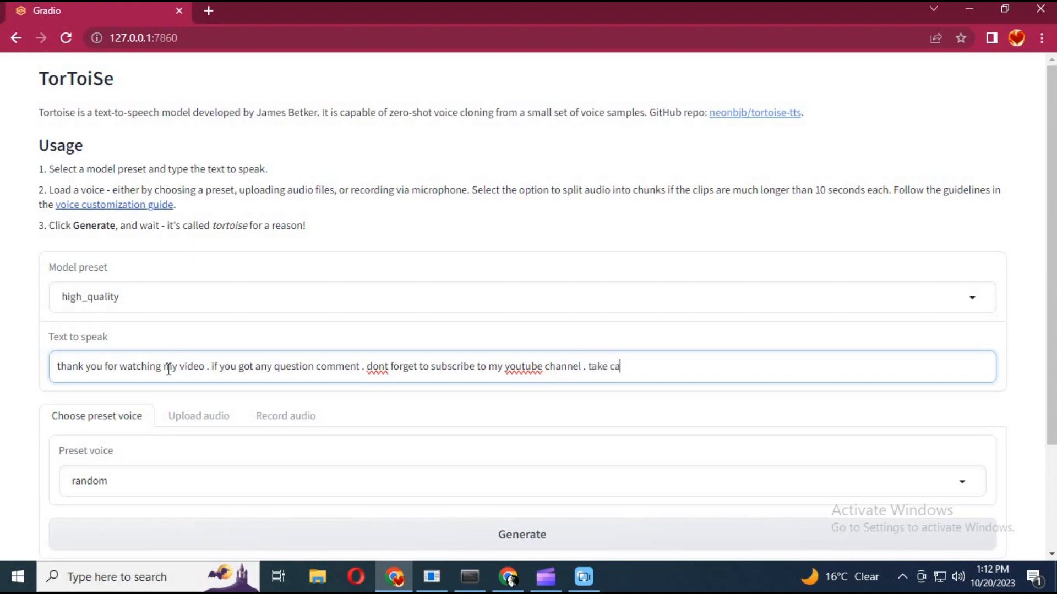
pyautogui.write('re')
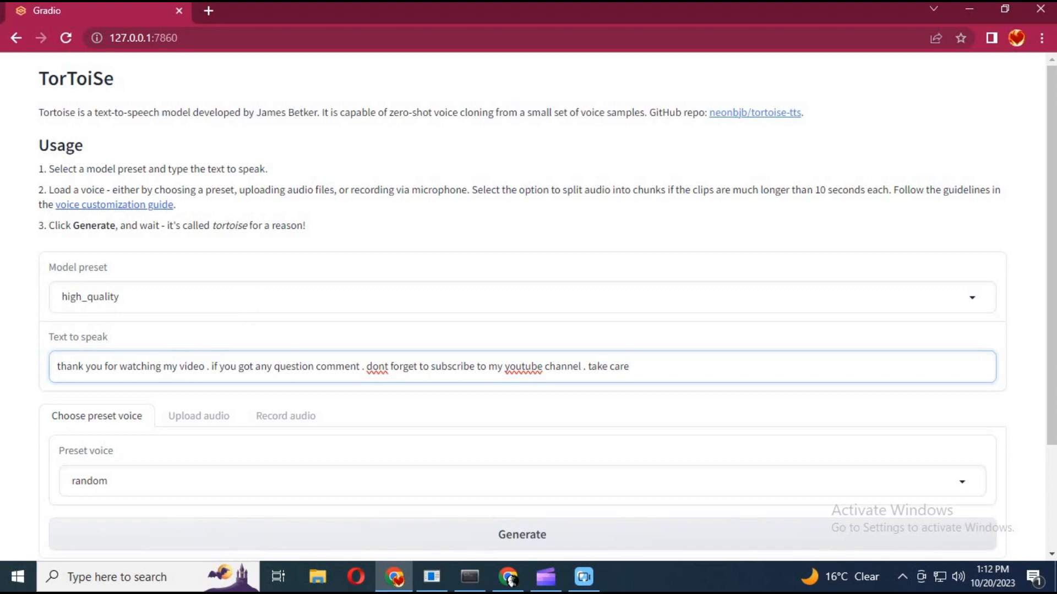
pyautogui.scroll(-3)
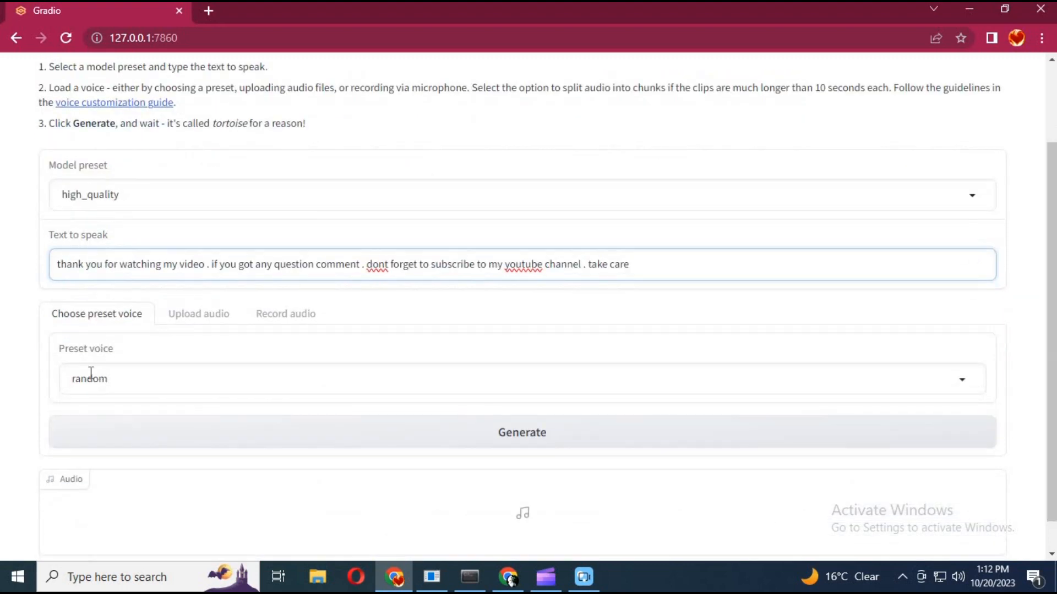
# - Browse the preset voice list and try the Record audio voice source
pyautogui.click(522, 378)
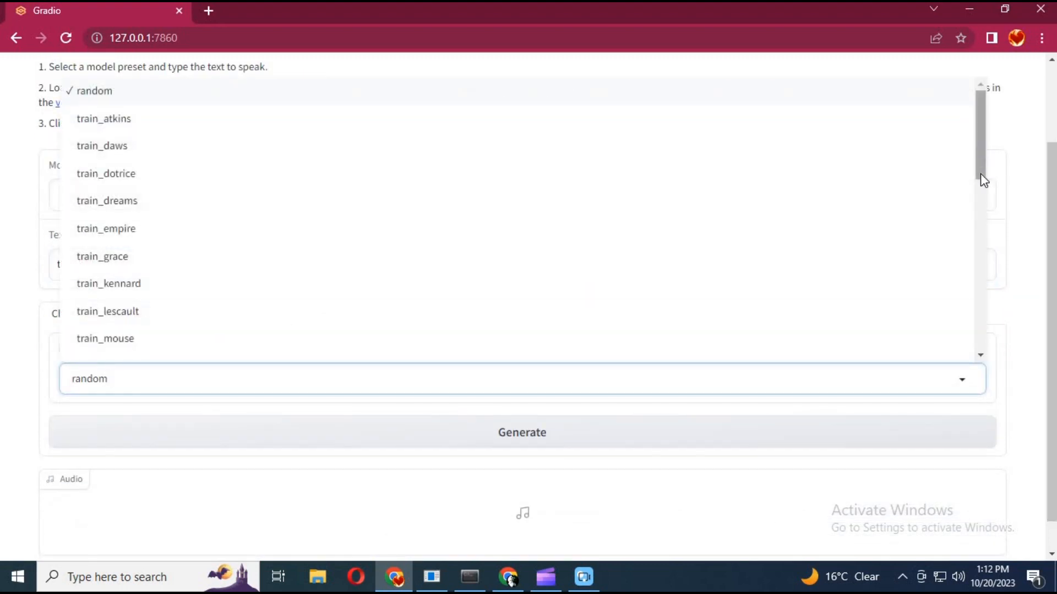
pyautogui.scroll(-3)
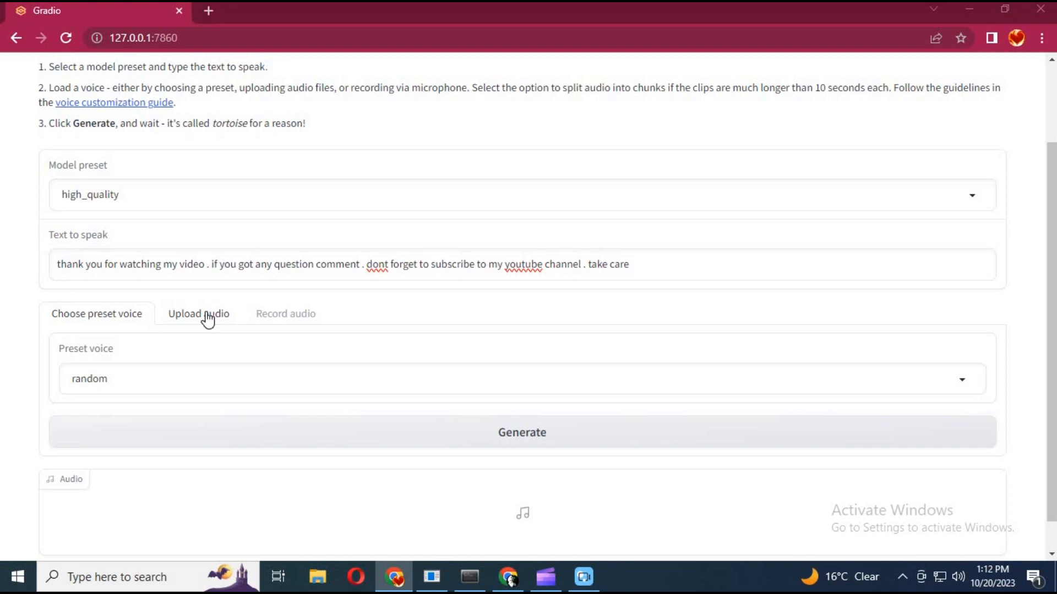
pyautogui.click(285, 313)
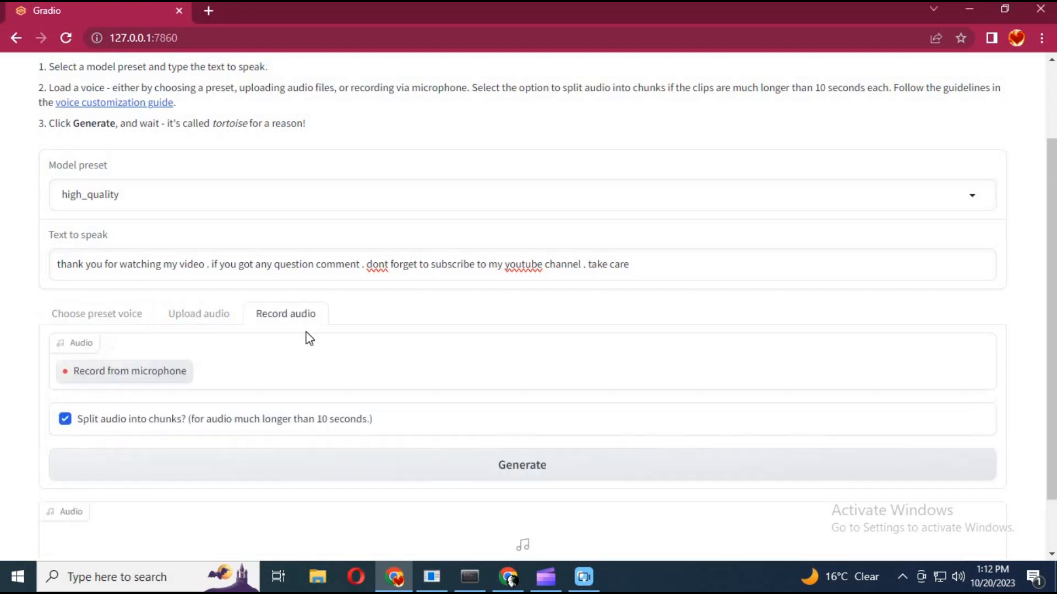
pyautogui.moveTo(206, 383)
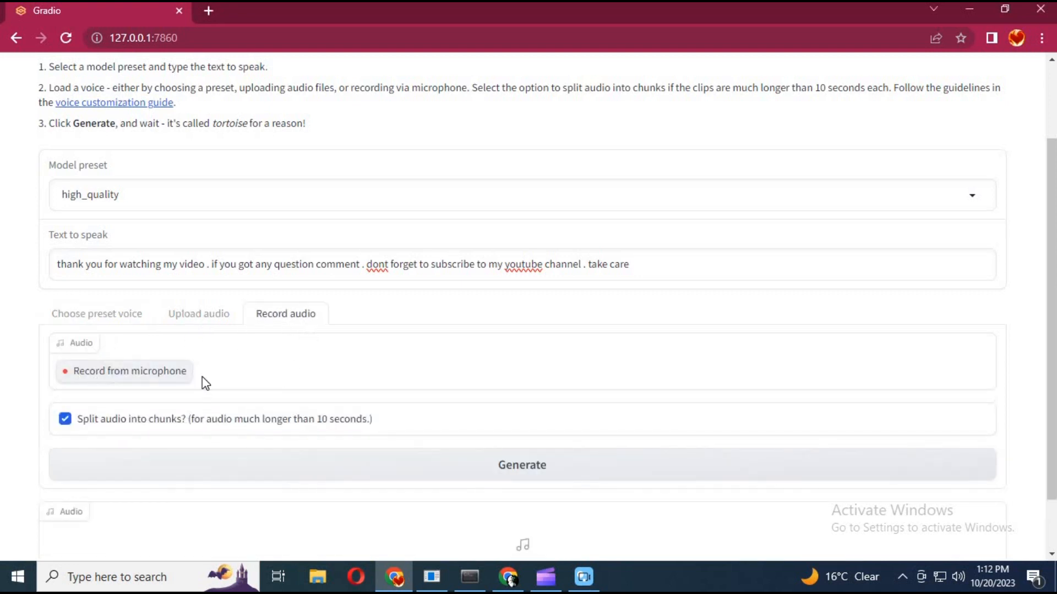
pyautogui.moveTo(191, 321)
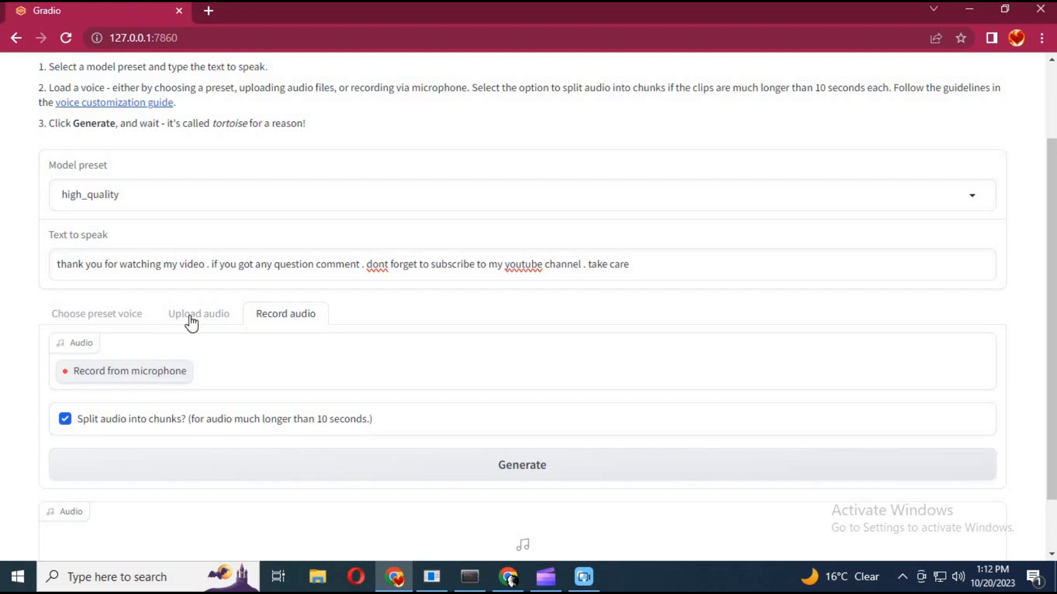
# - Settle on the Upload audio source supplying the re.wav (1.9 MB) voice sample
pyautogui.click(198, 313)
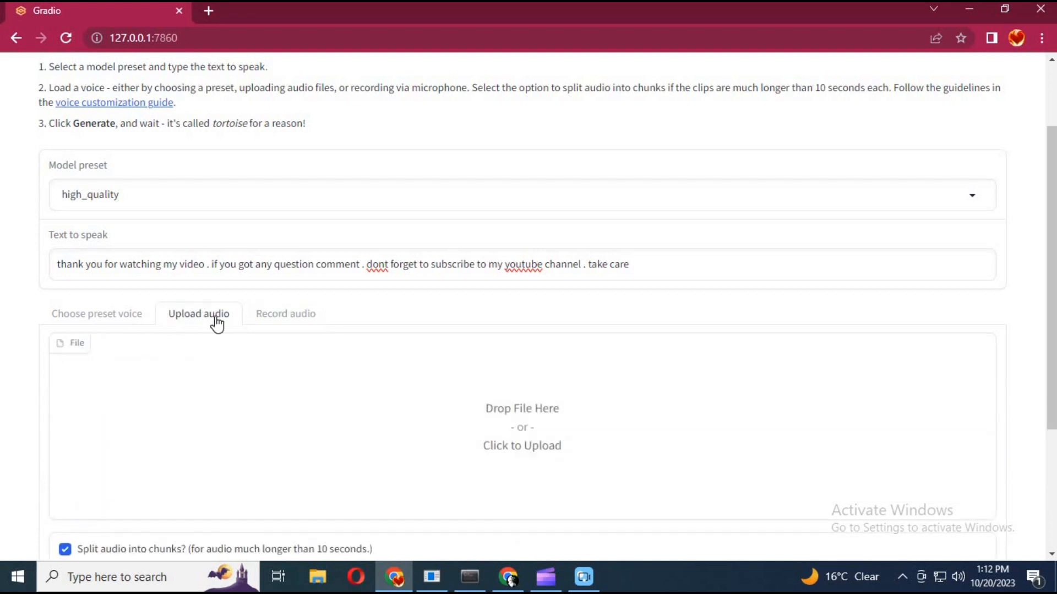
pyautogui.click(97, 313)
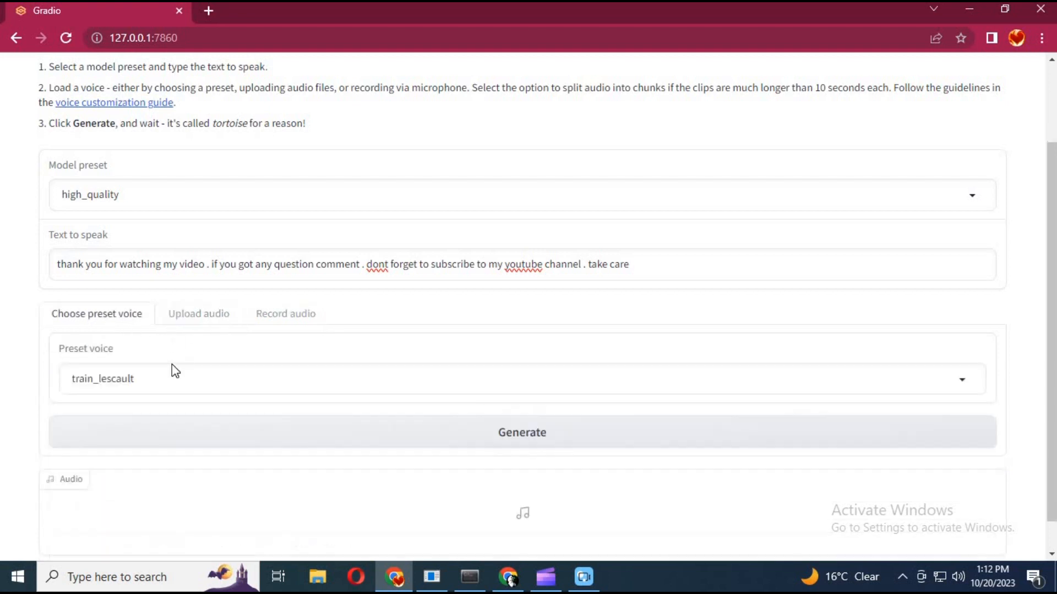
pyautogui.moveTo(189, 319)
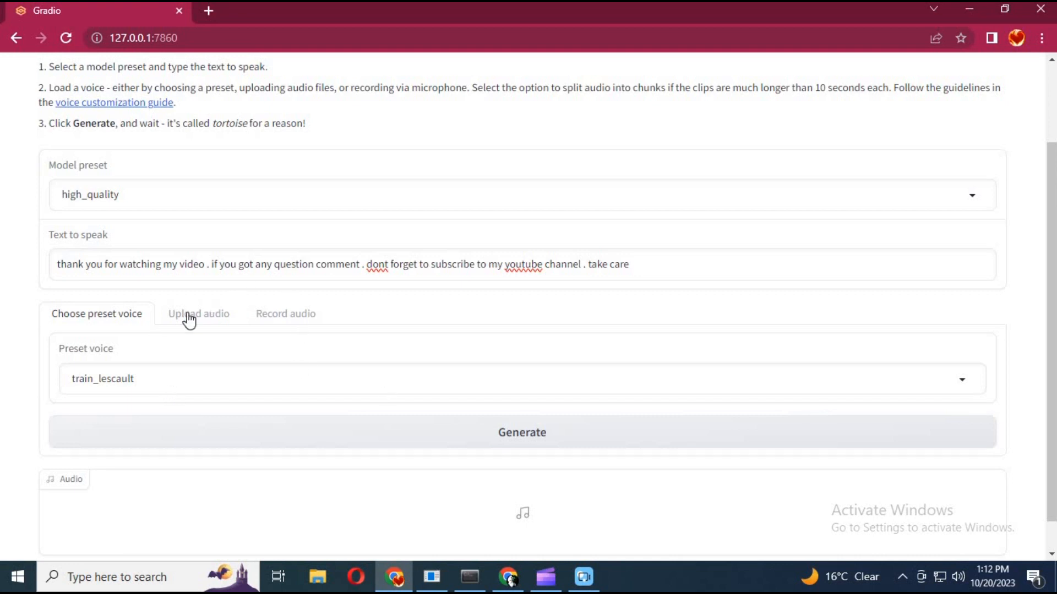
pyautogui.click(199, 313)
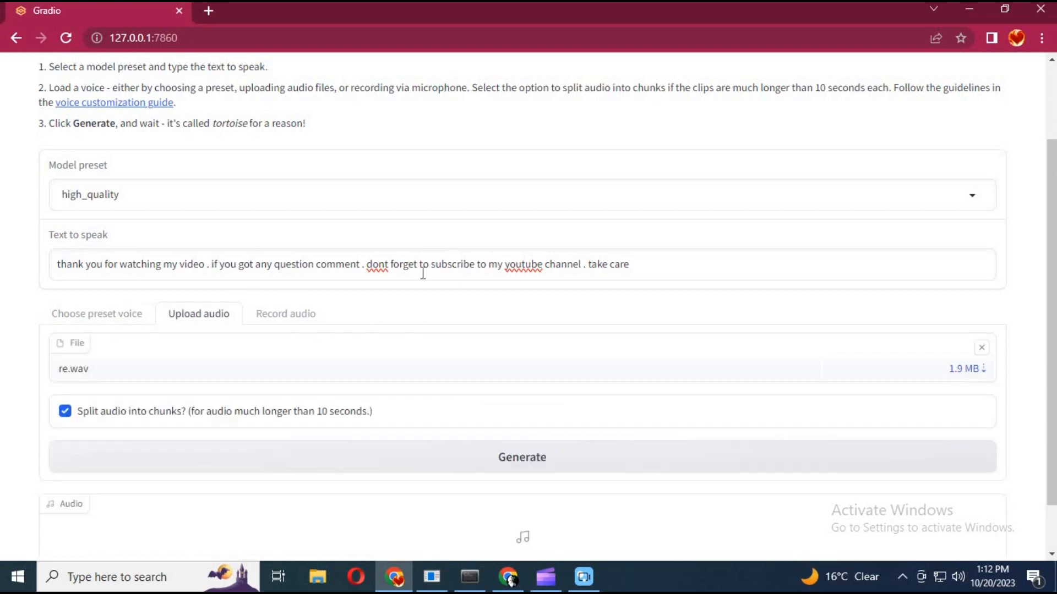
pyautogui.scroll(-3)
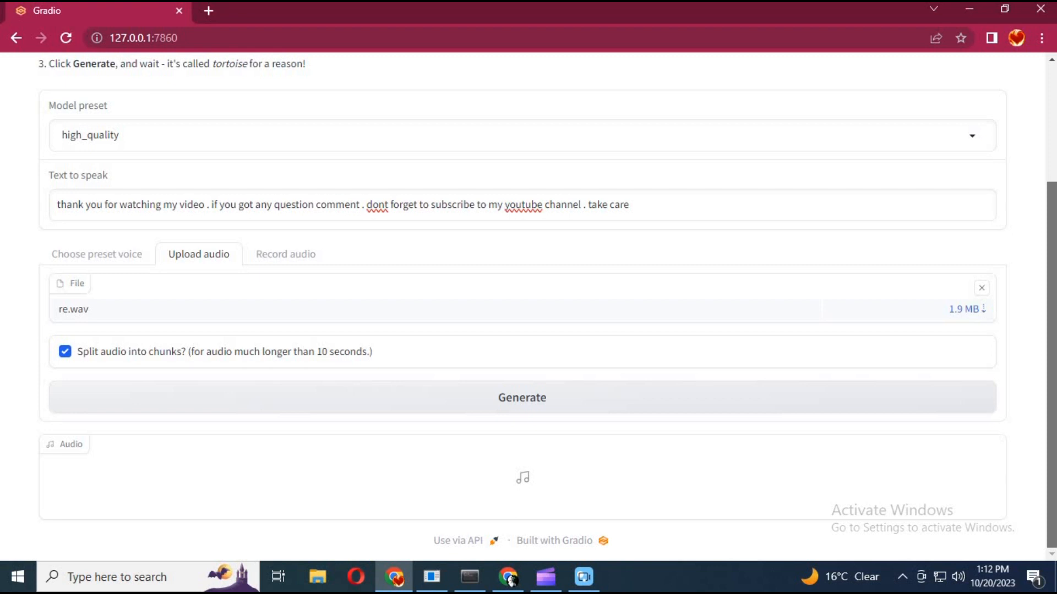
pyautogui.moveTo(490, 366)
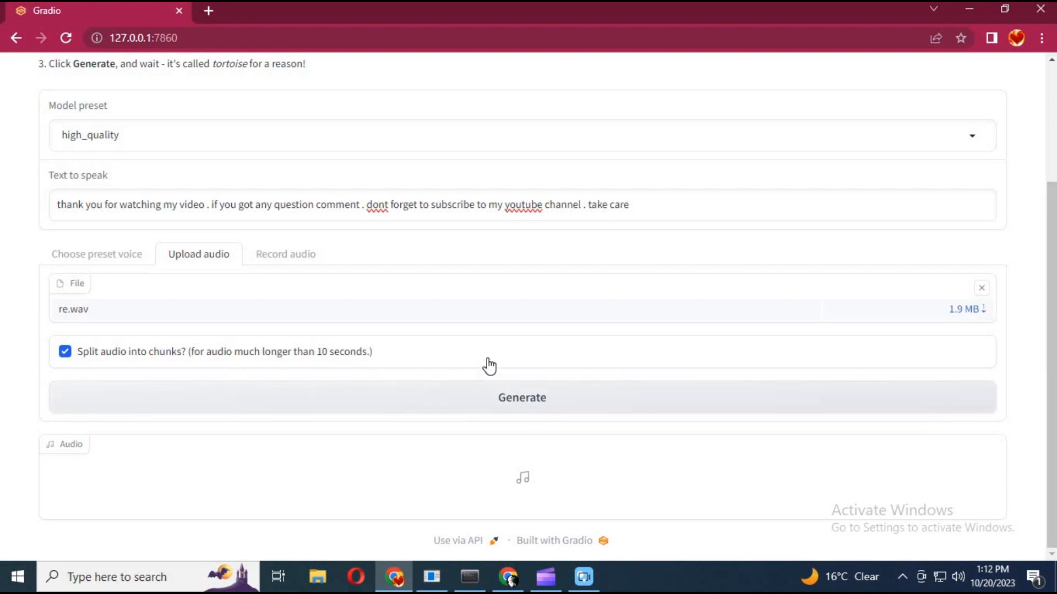